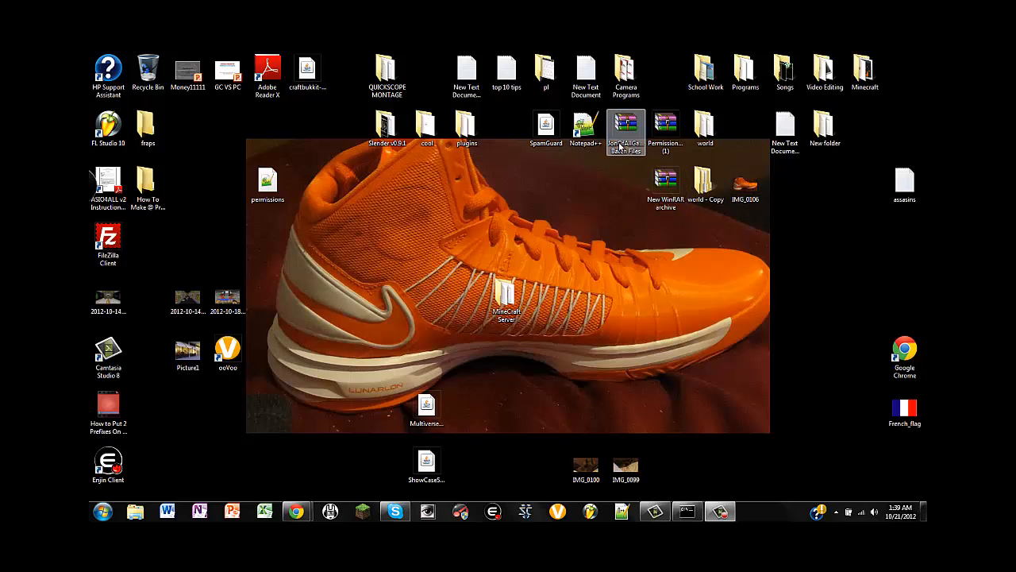
Navigate into MineCraft Server > plugins > PermissionsEx in Explorer
click(387, 70)
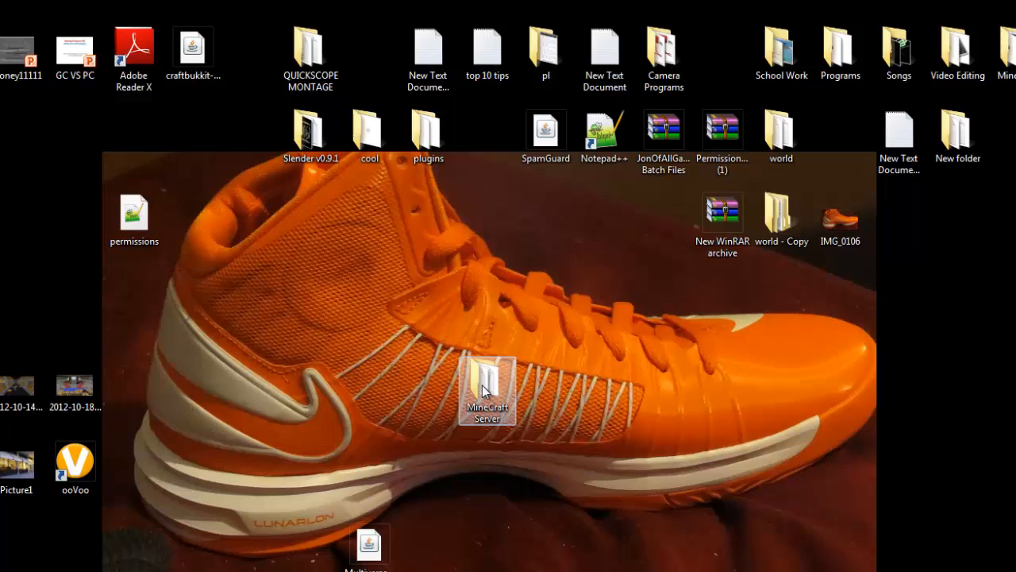
double_click(486, 373)
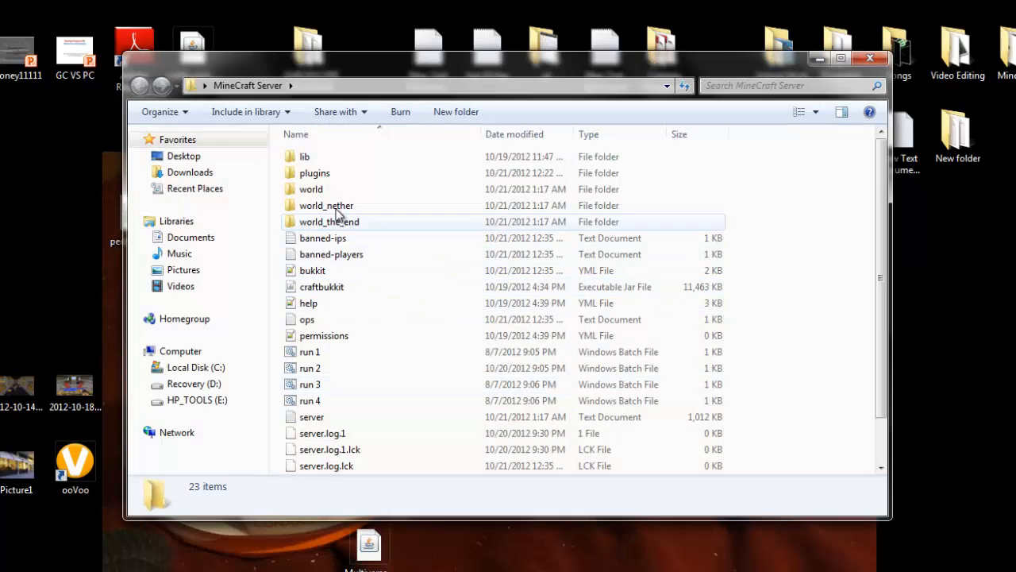
double_click(315, 171)
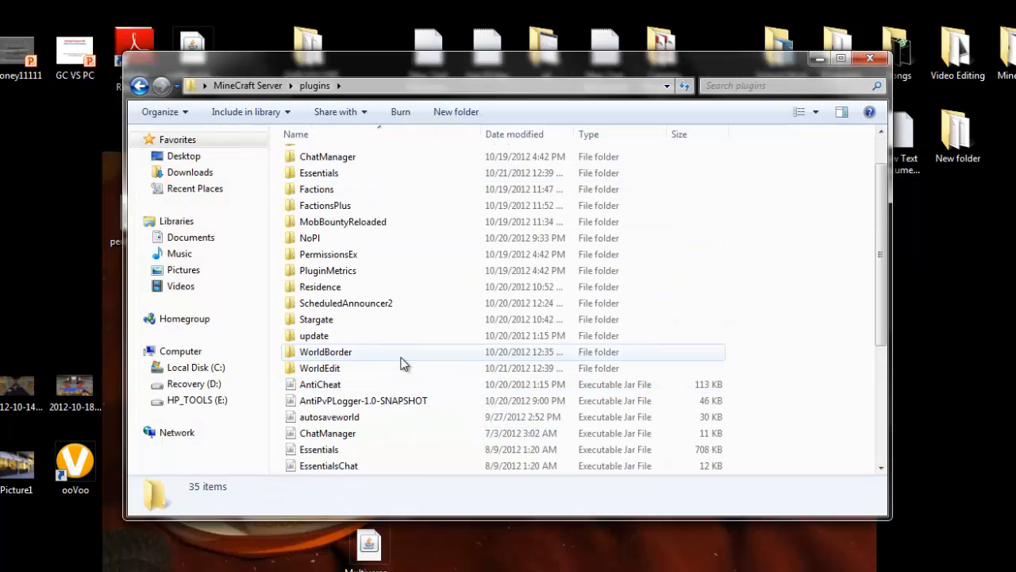
double_click(327, 254)
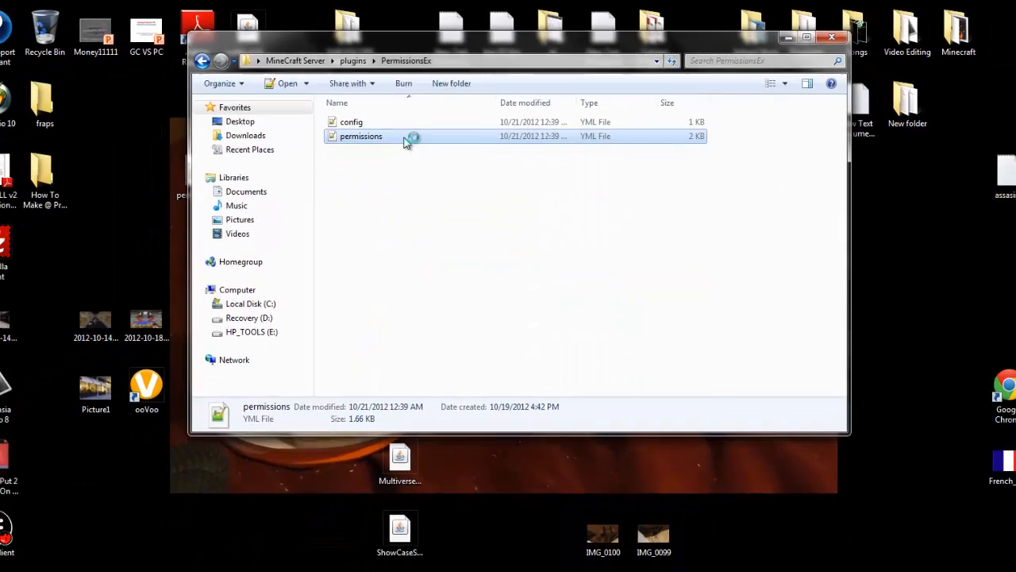
Load permissions.yml in Notepad++ and delete the Mod+TheBaller group block
double_click(361, 136)
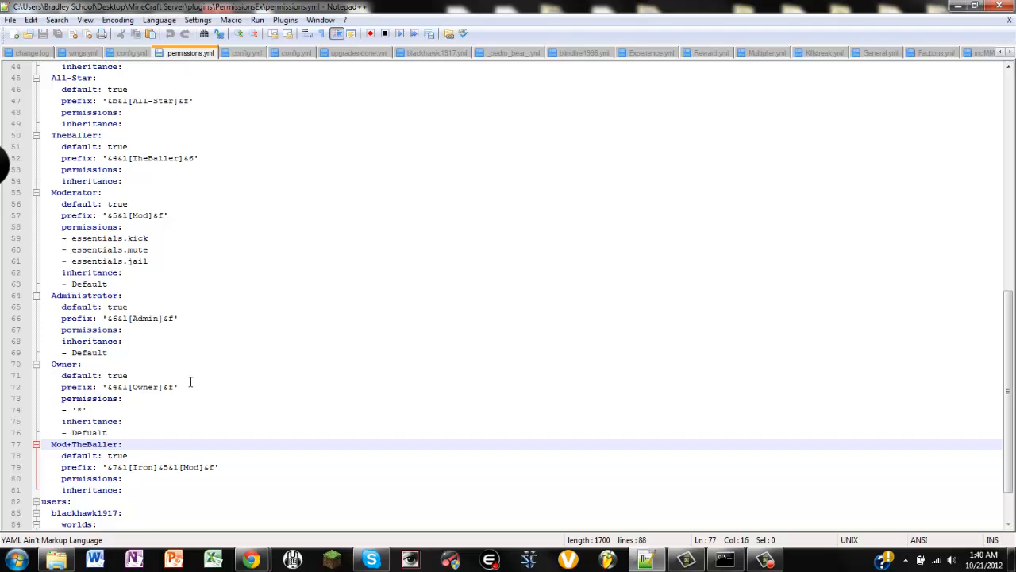
scroll(up, 3)
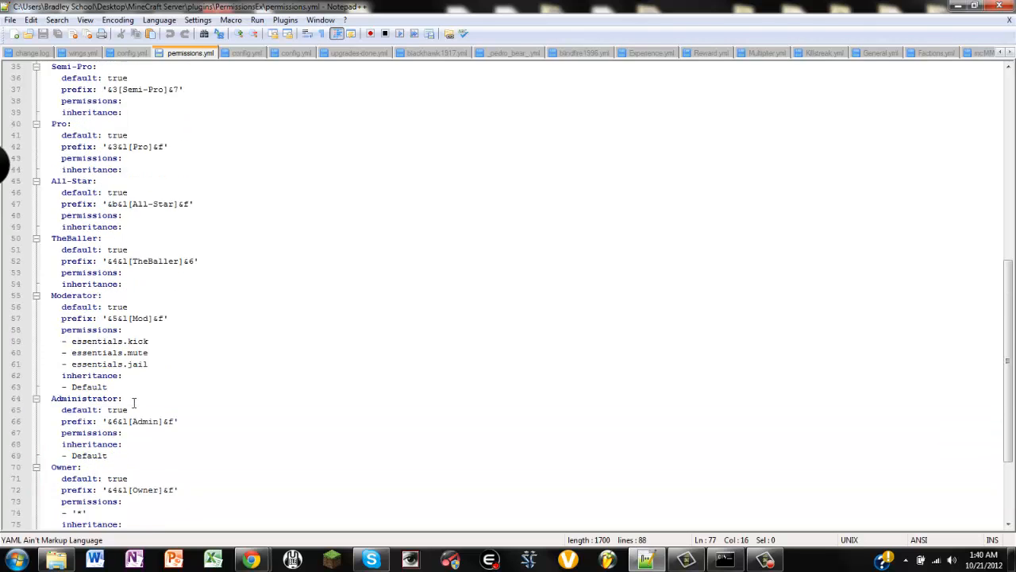
scroll(down, 3)
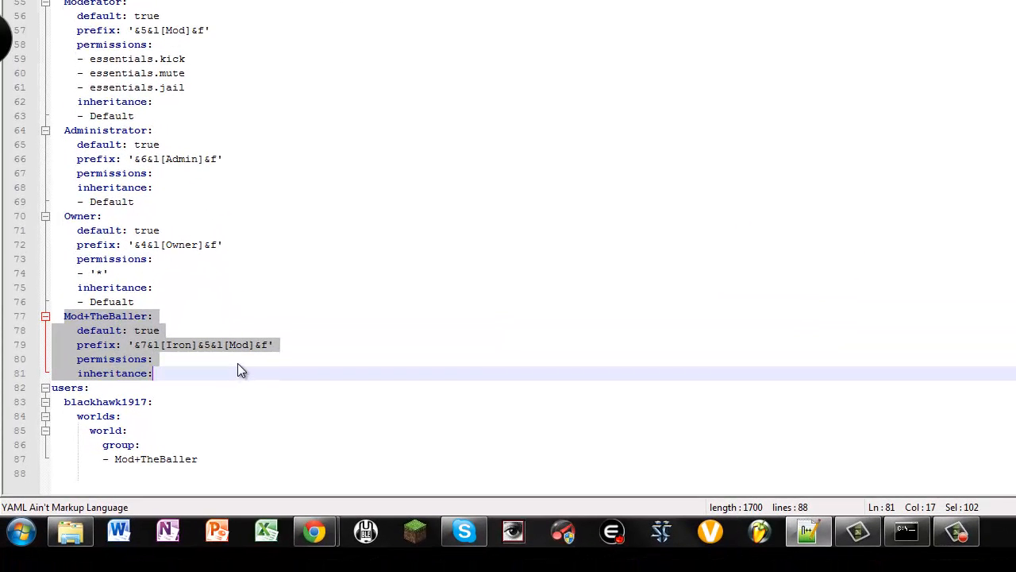
key(Delete)
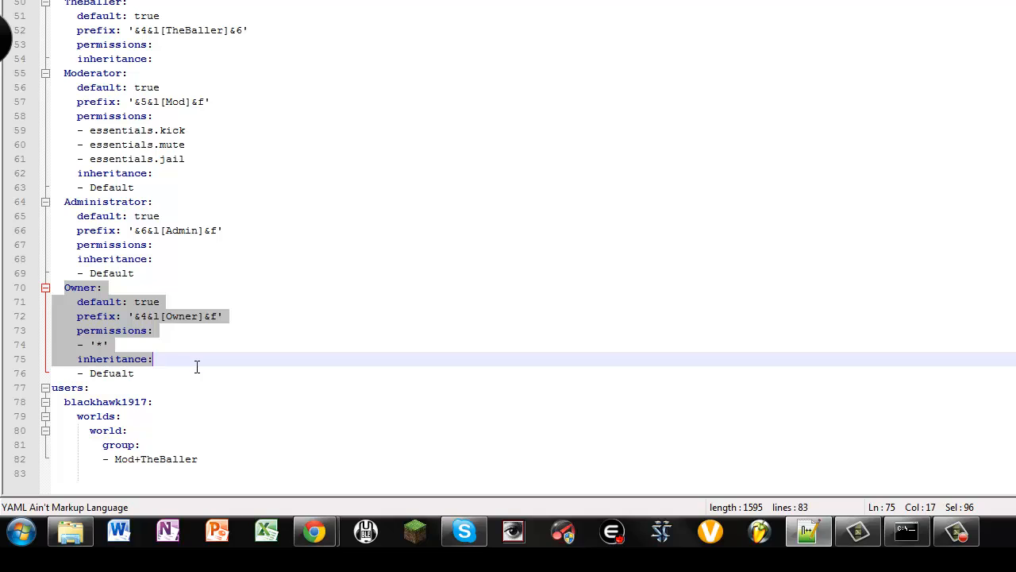
Paste a duplicate of the Owner group block directly below the original Owner group
click(168, 373)
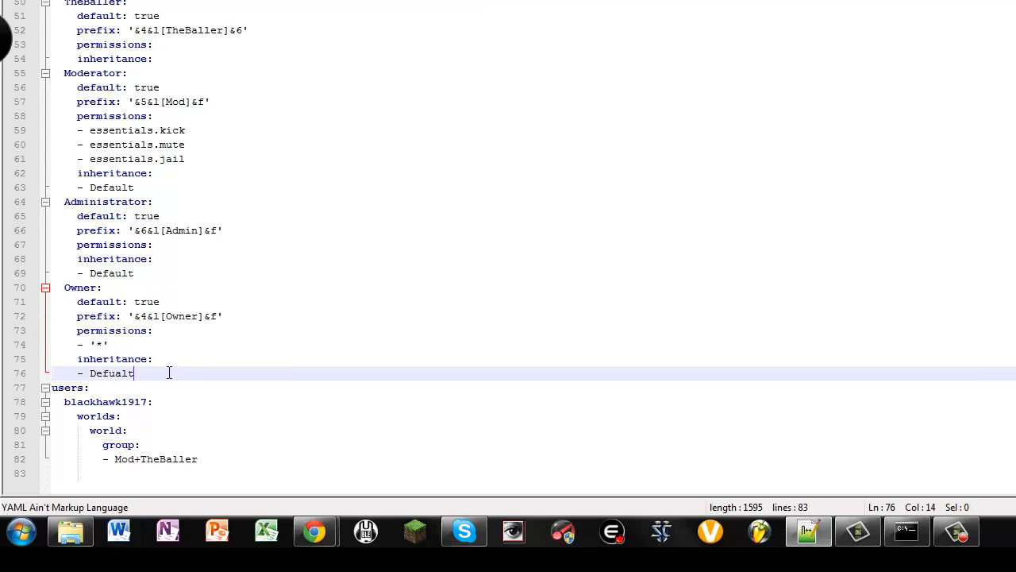
key(Return)
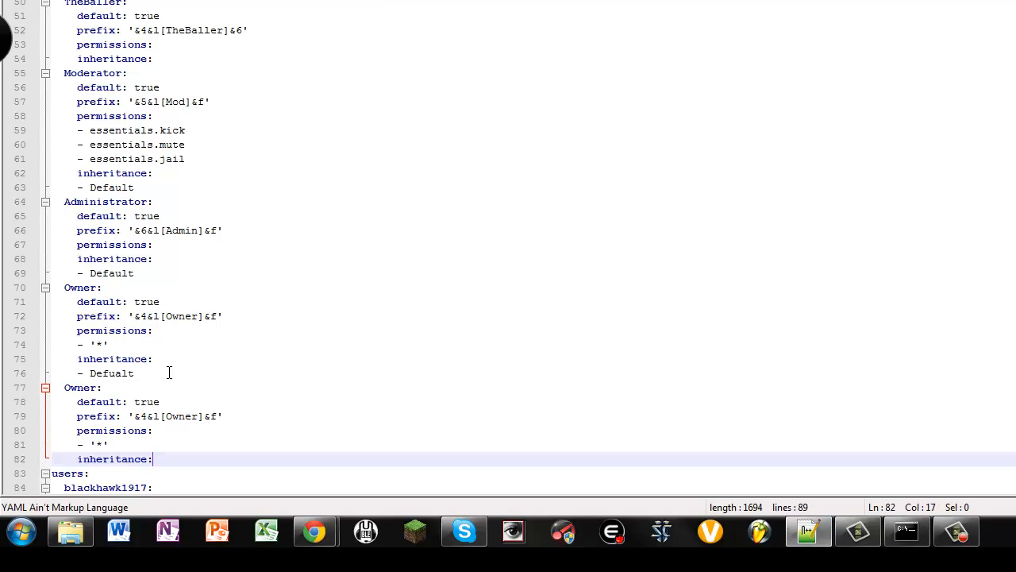
click(82, 387)
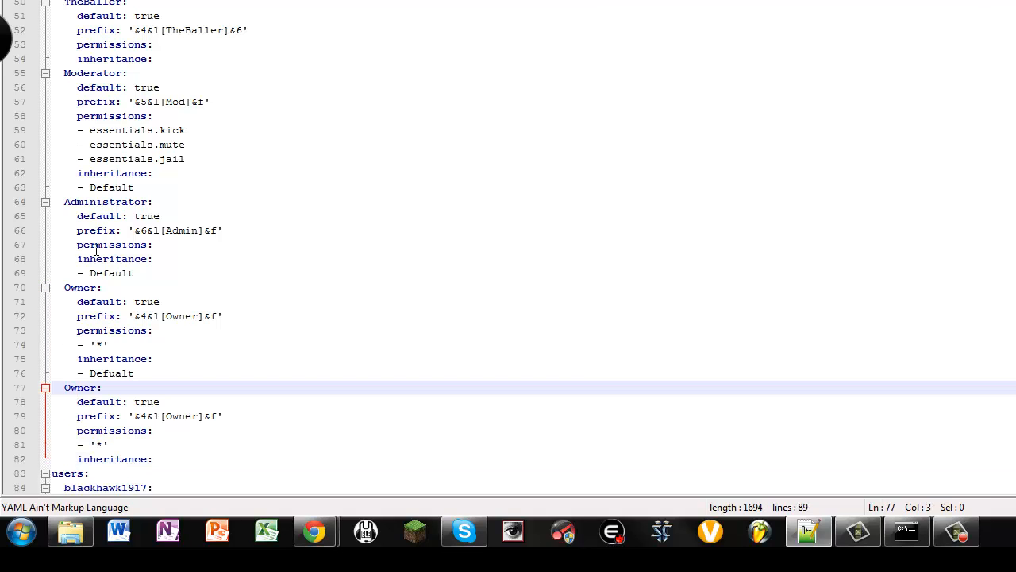
click(83, 286)
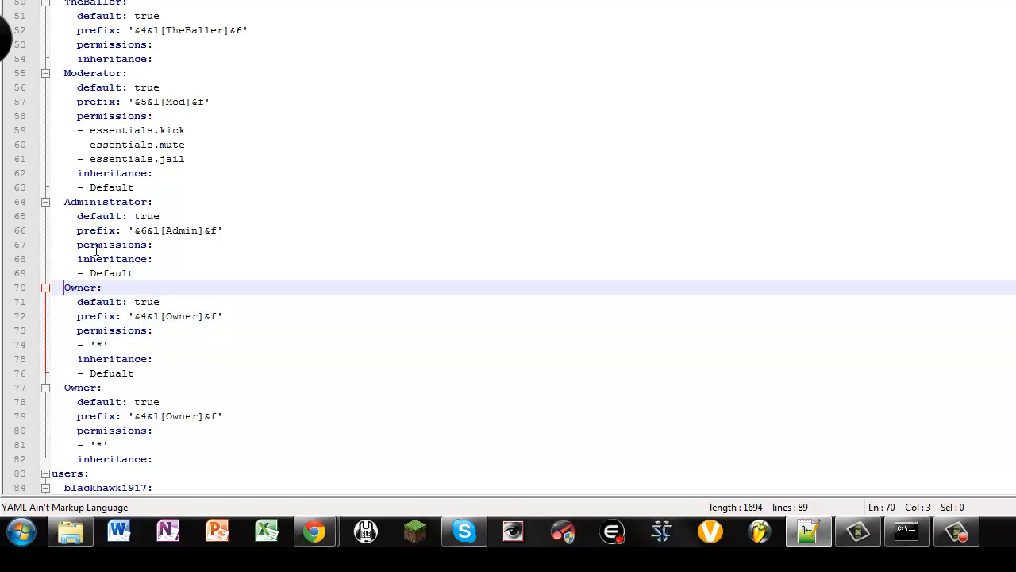
click(114, 359)
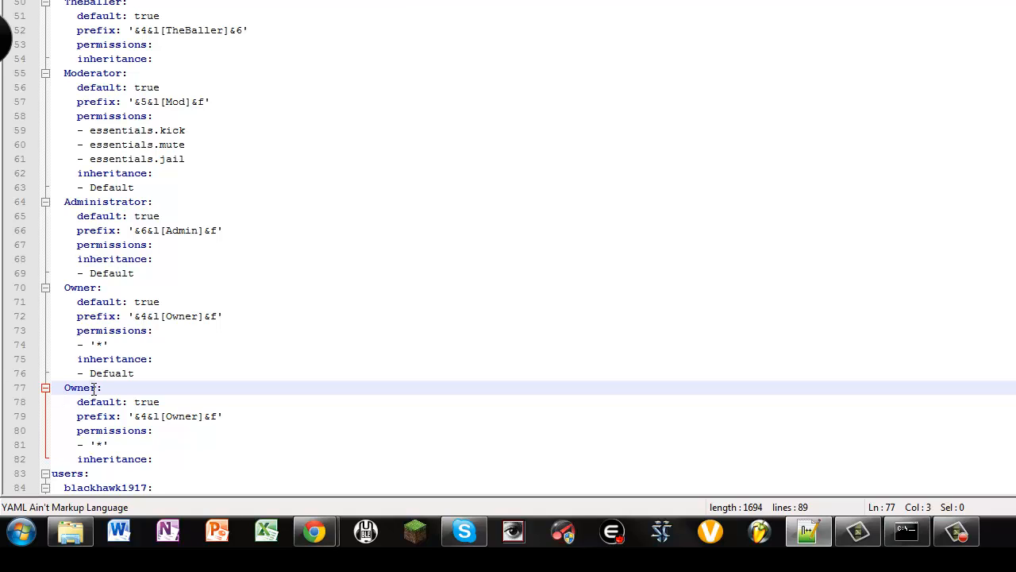
Rename the duplicated group from Owner to Admin+TheBaller
double_click(79, 388)
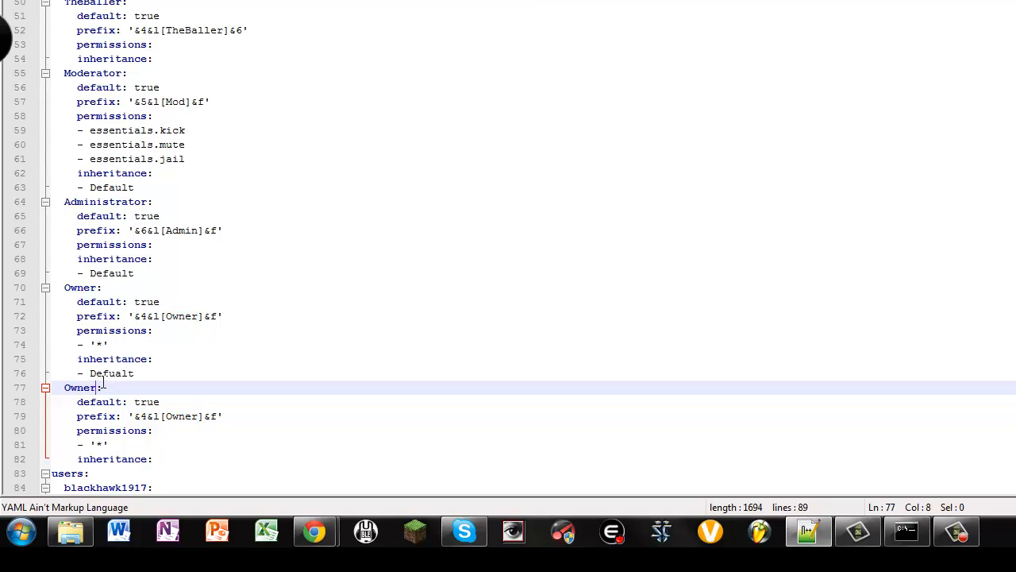
key(BackSpace)
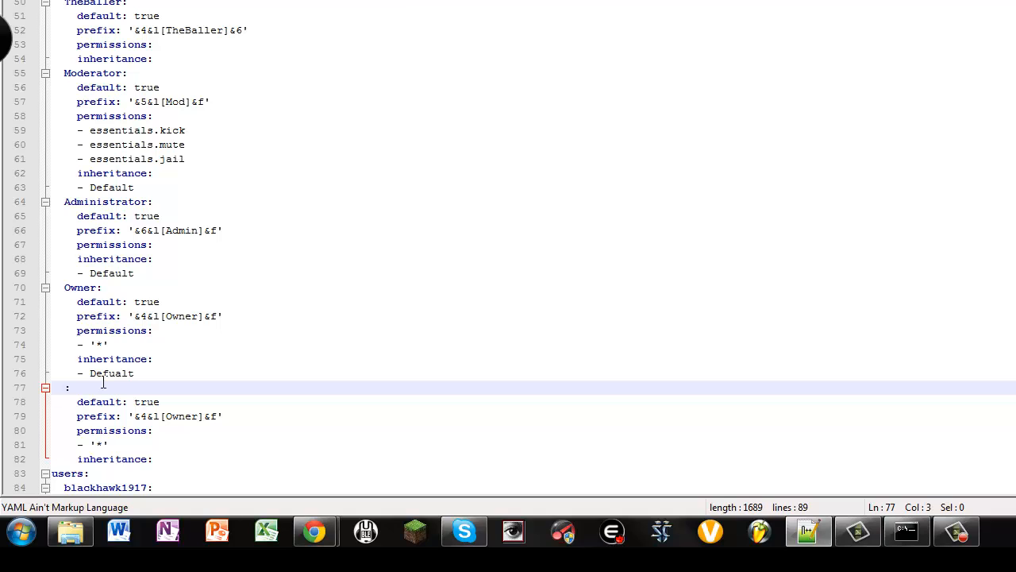
text(Admin)
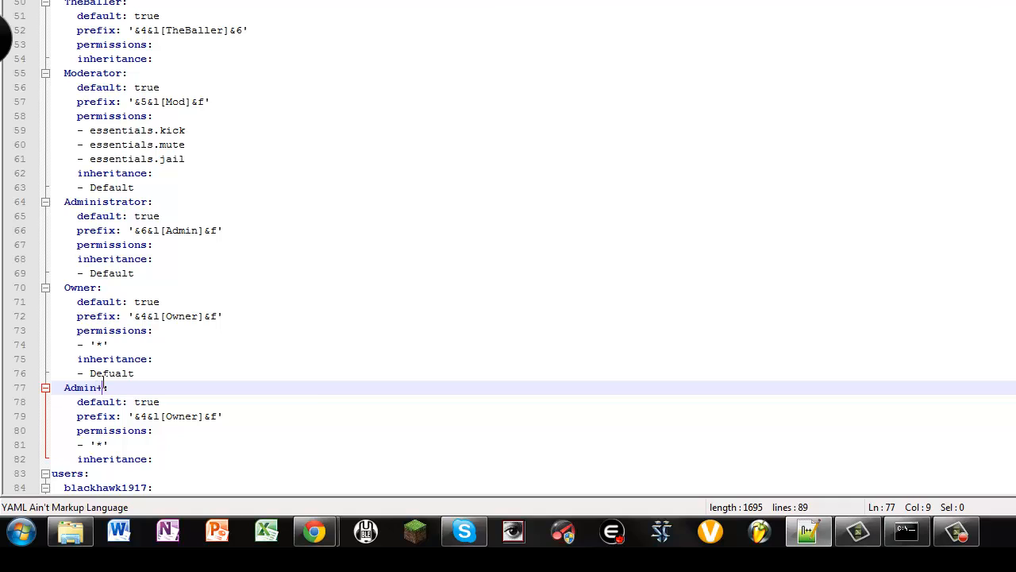
text(TheBal)
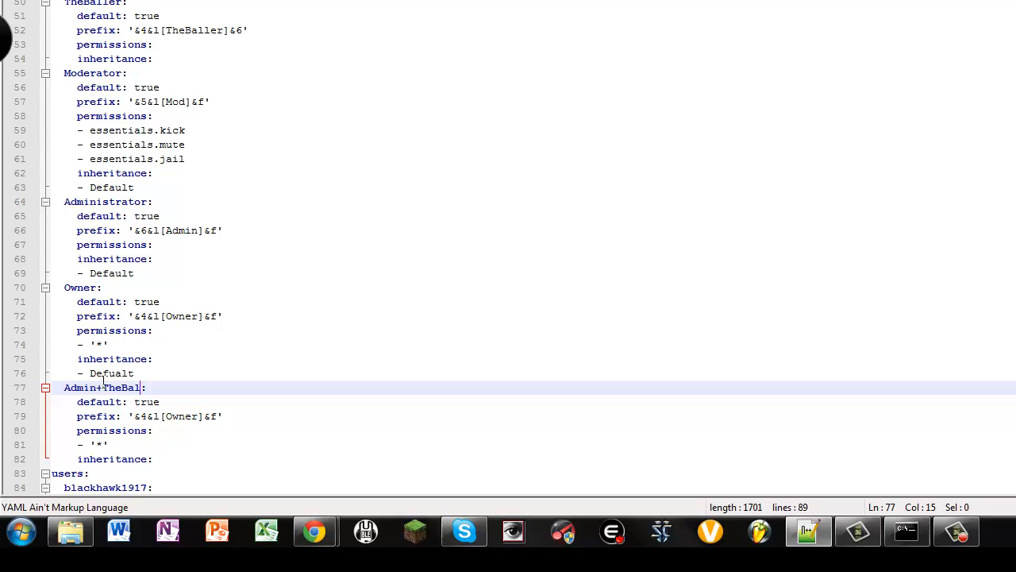
text(ler)
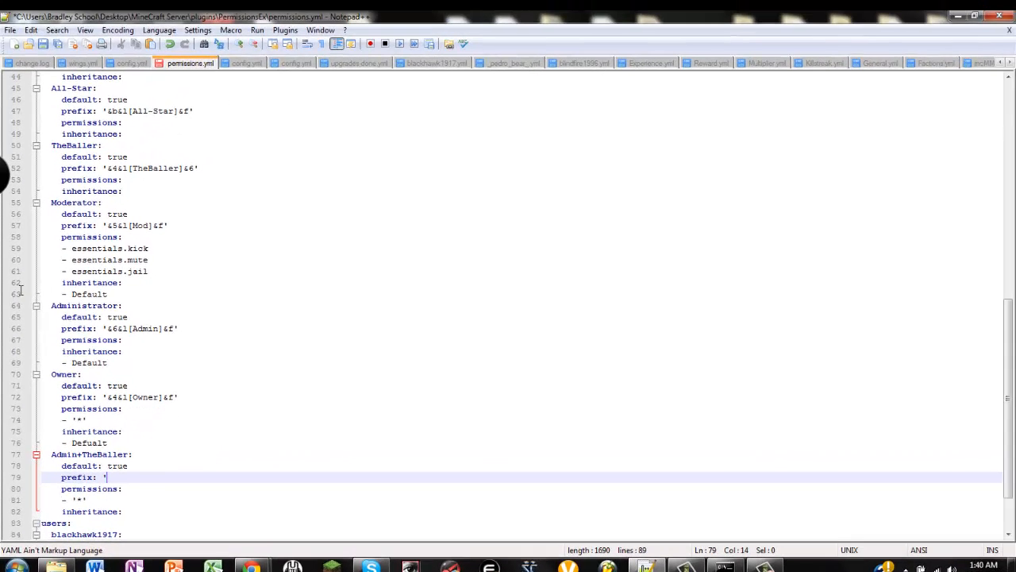
Review the TheBaller and Administrator prefixes, then return to Admin+TheBaller's empty prefix line
scroll(up, 3)
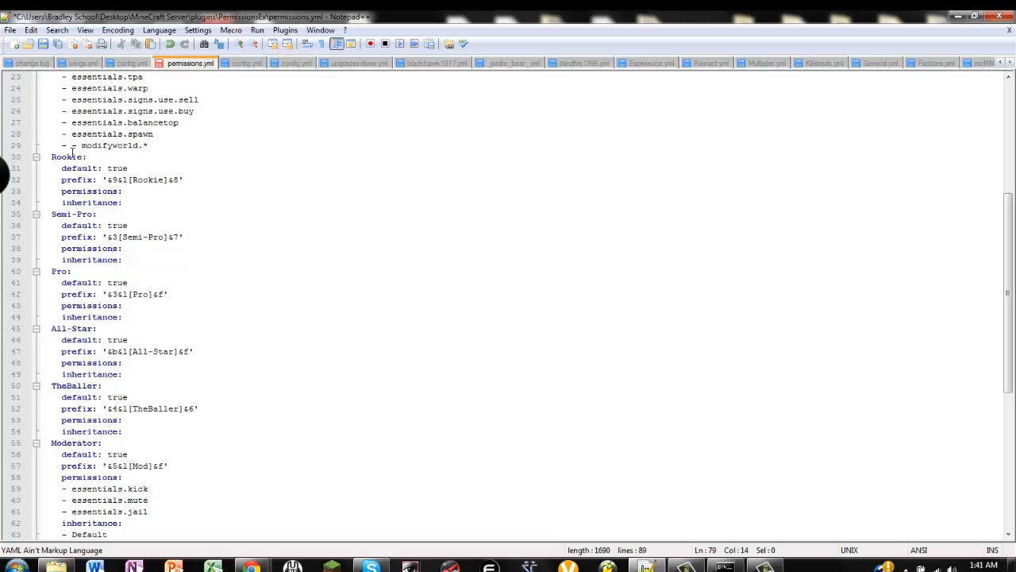
scroll(up, 3)
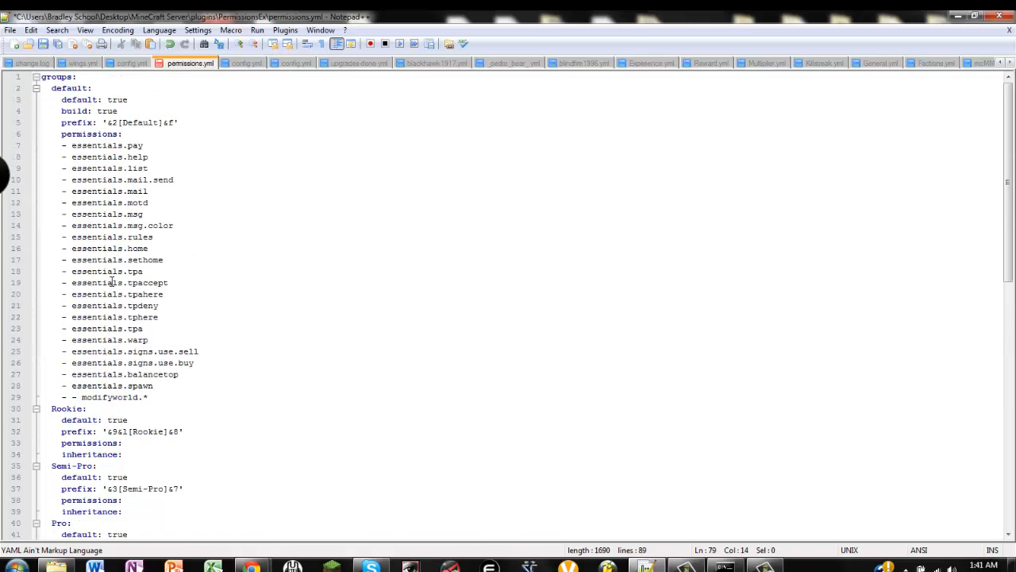
scroll(down, 3)
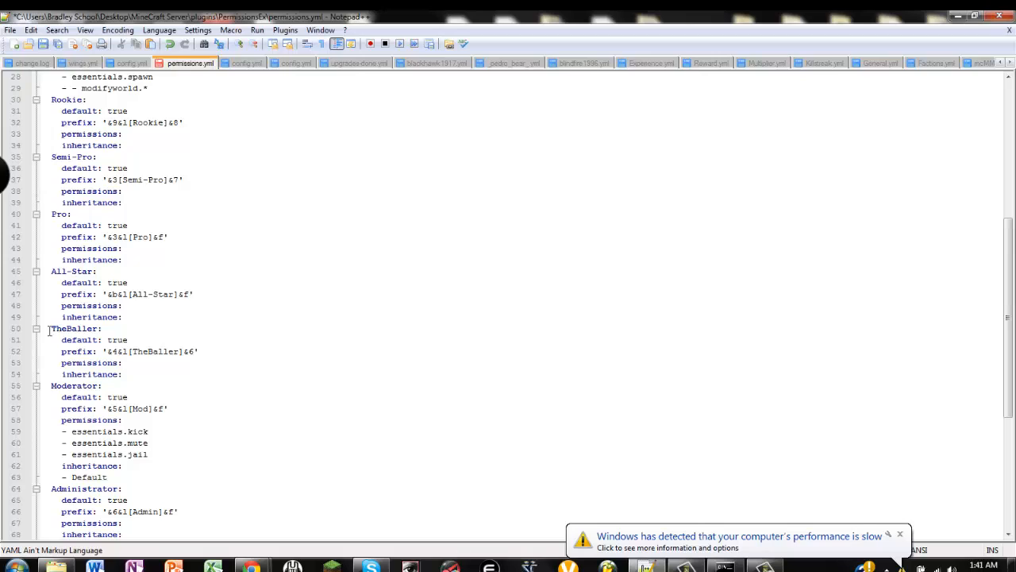
double_click(73, 327)
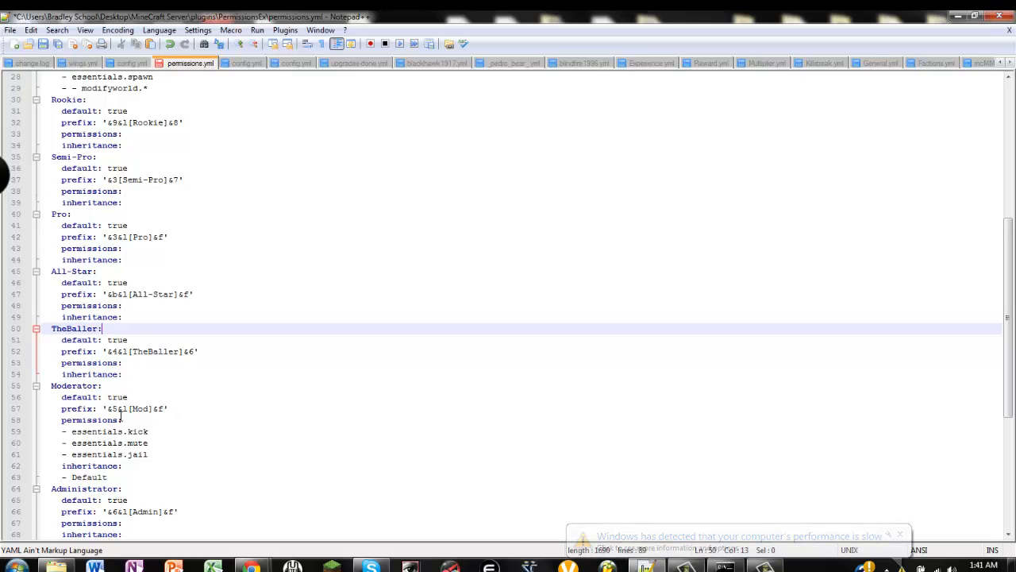
scroll(down, 3)
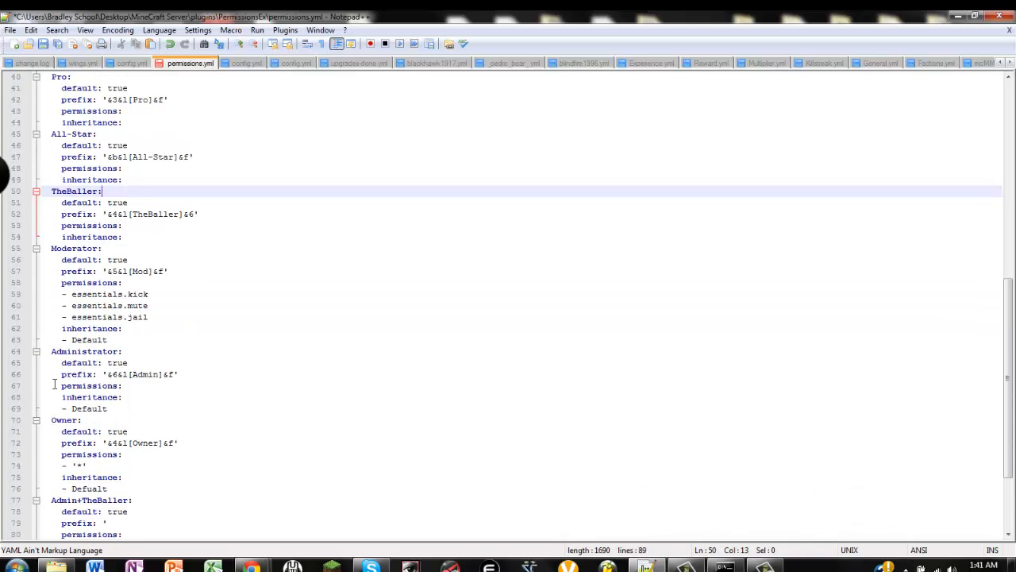
click(137, 386)
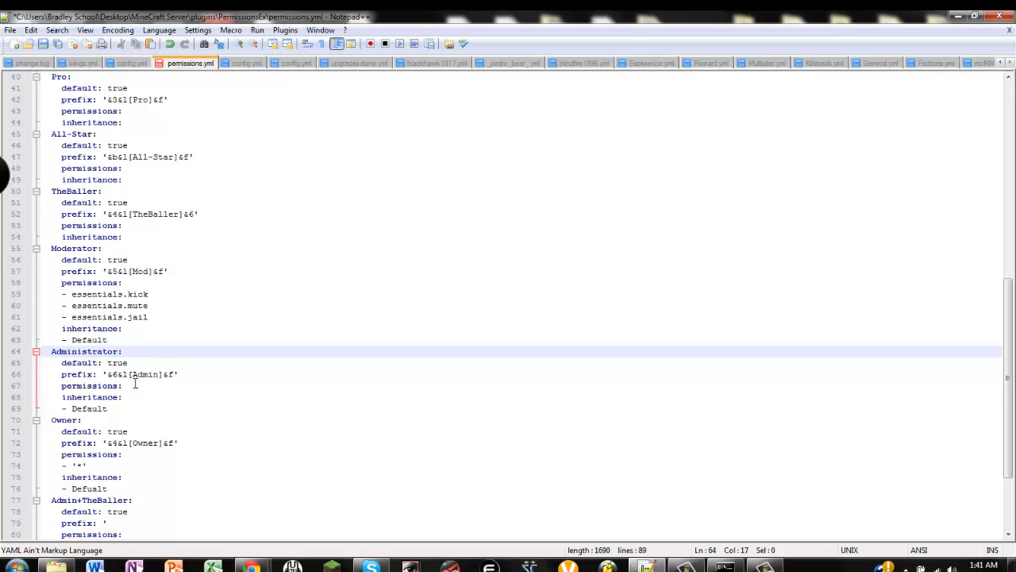
scroll(down, 3)
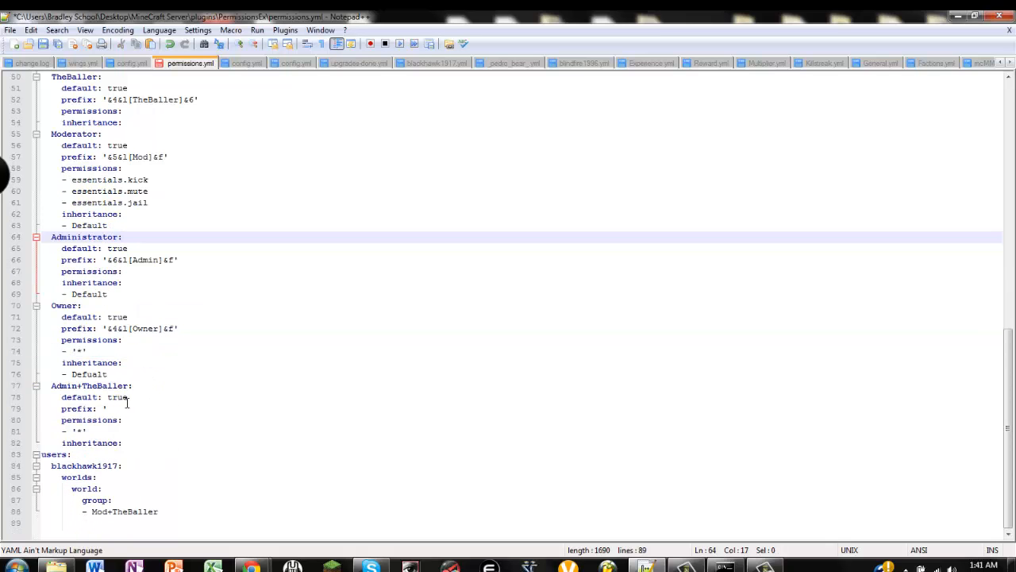
click(111, 408)
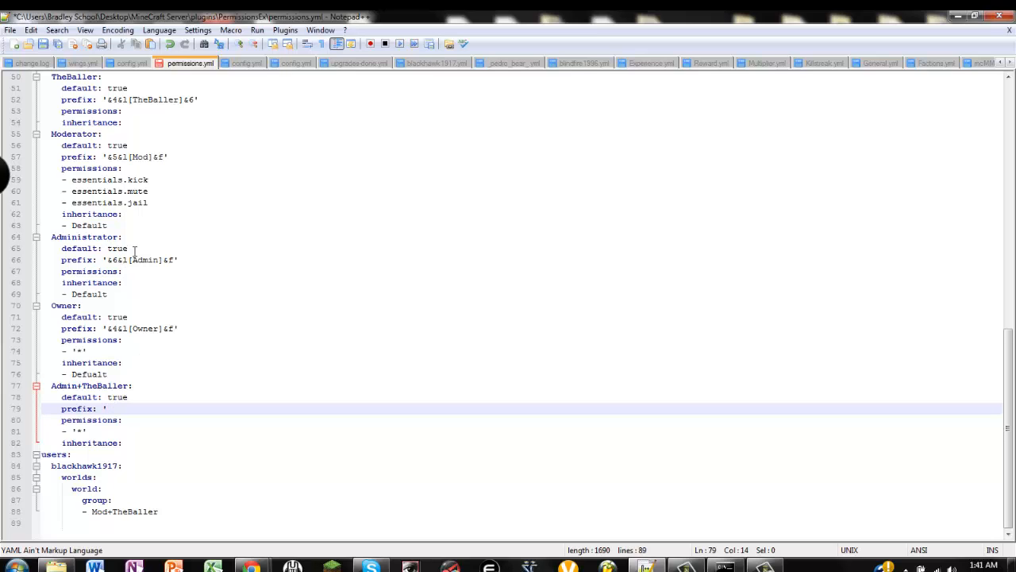
scroll(up, 3)
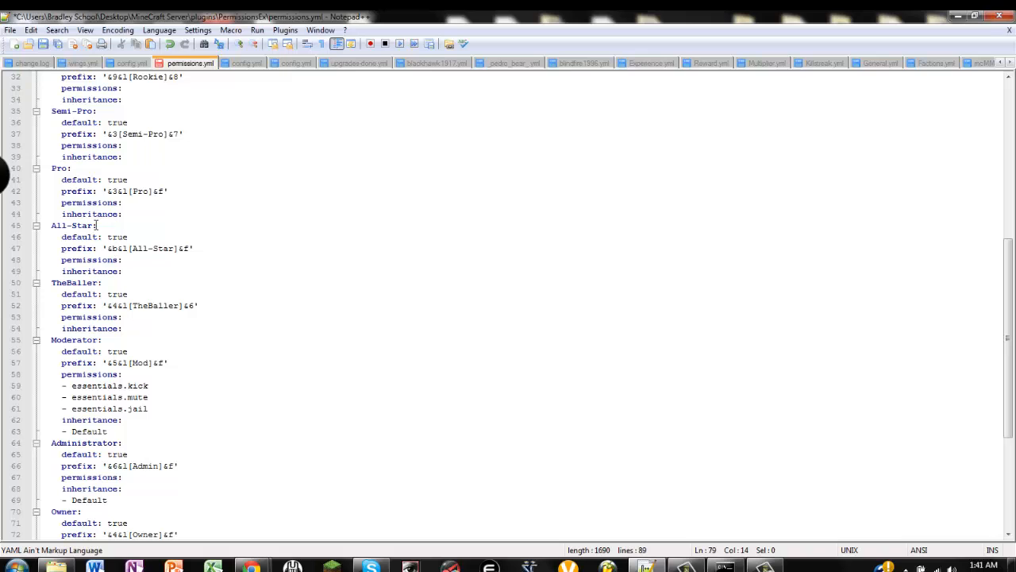
scroll(down, 3)
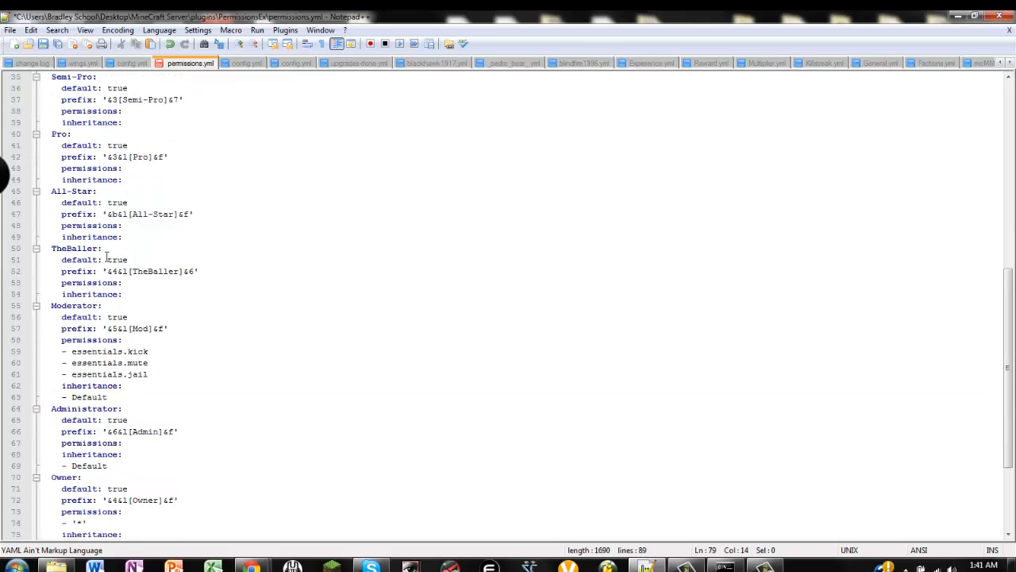
scroll(up, 3)
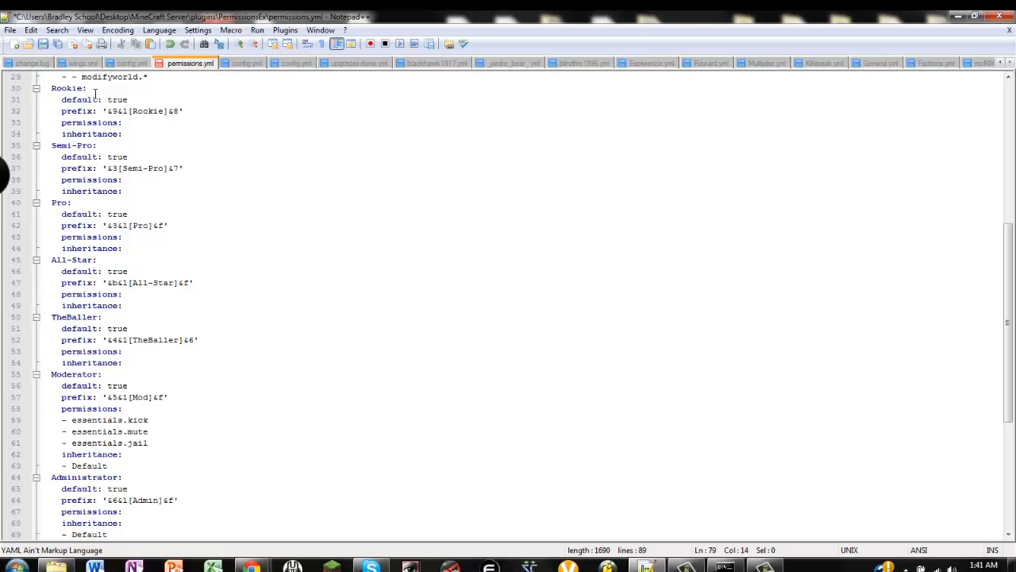
mouse_move(111, 329)
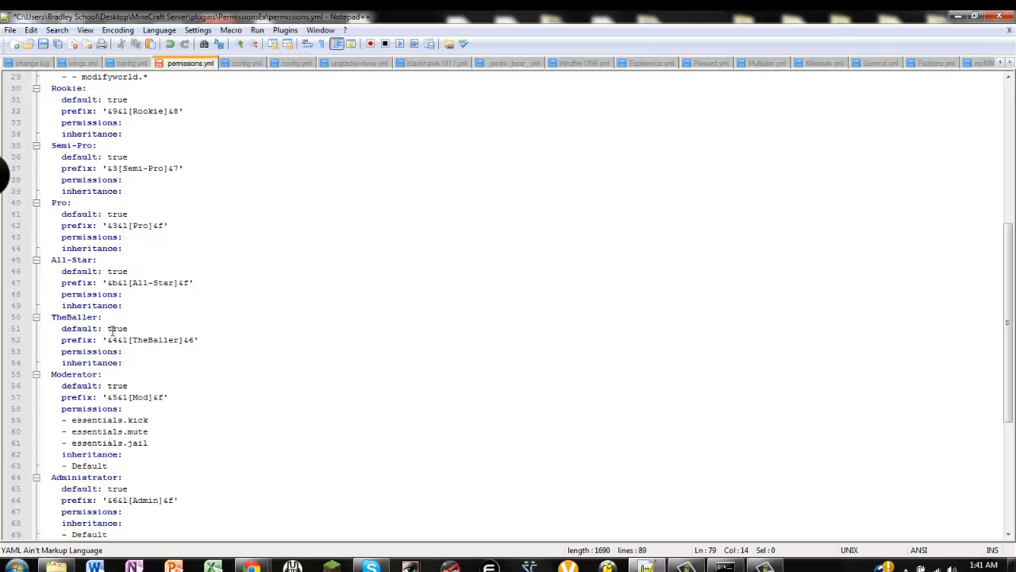
scroll(down, 3)
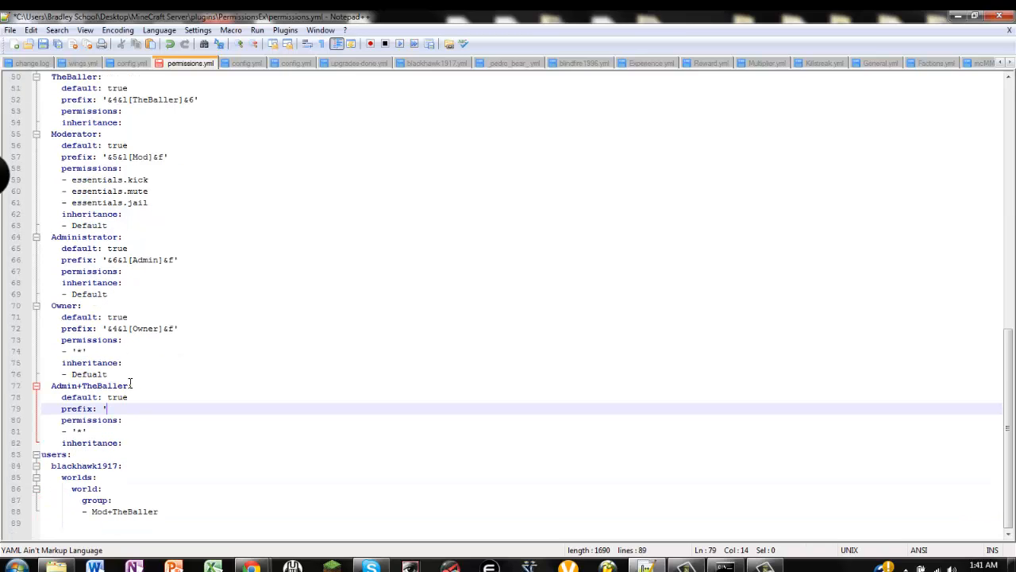
Enter the prefix '&4&l[TheBaller]&6&l[Admin]&f' for the Admin+TheBaller group
text(&)
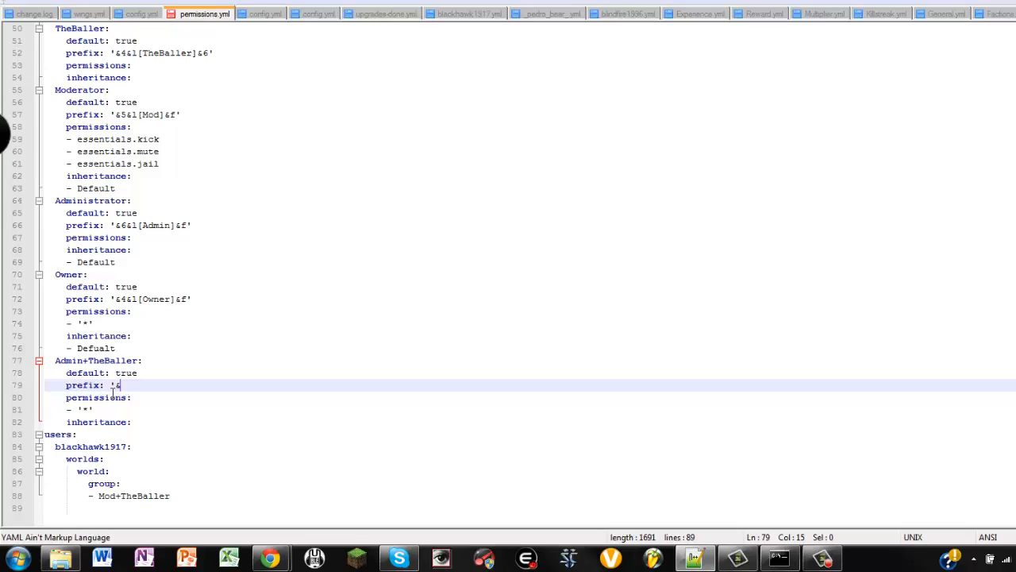
text(4&;)
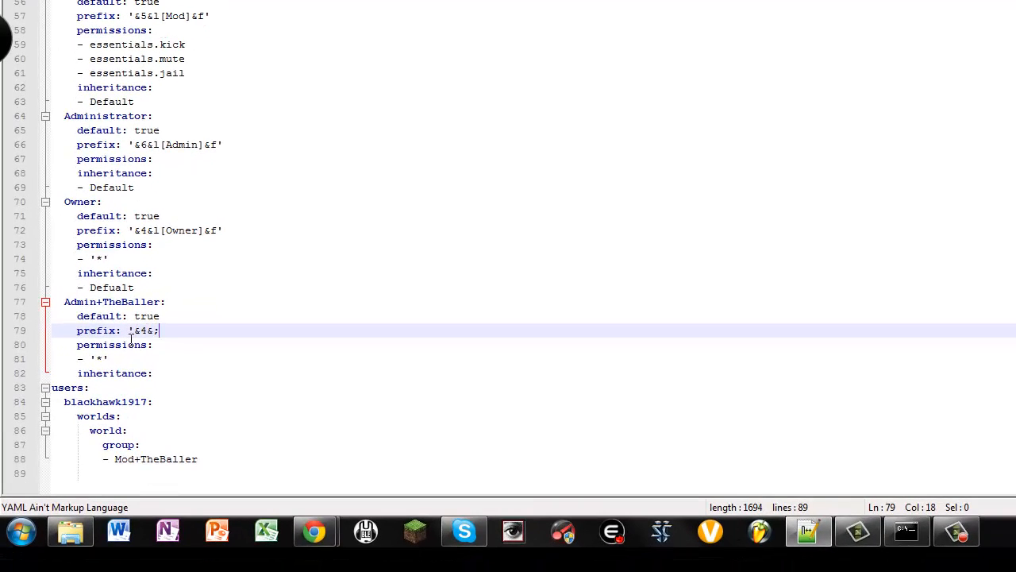
key(Backspace)
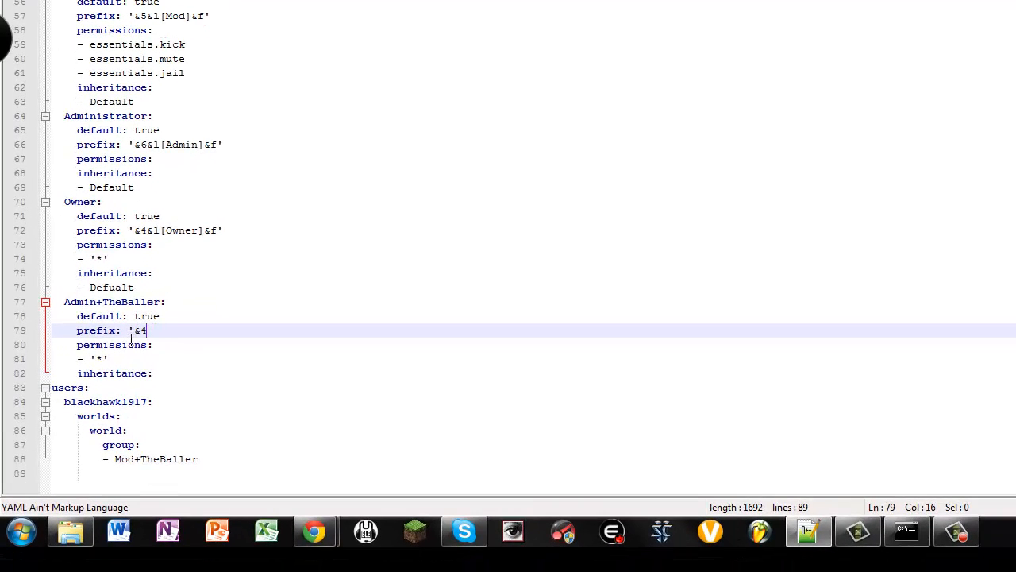
text(l)
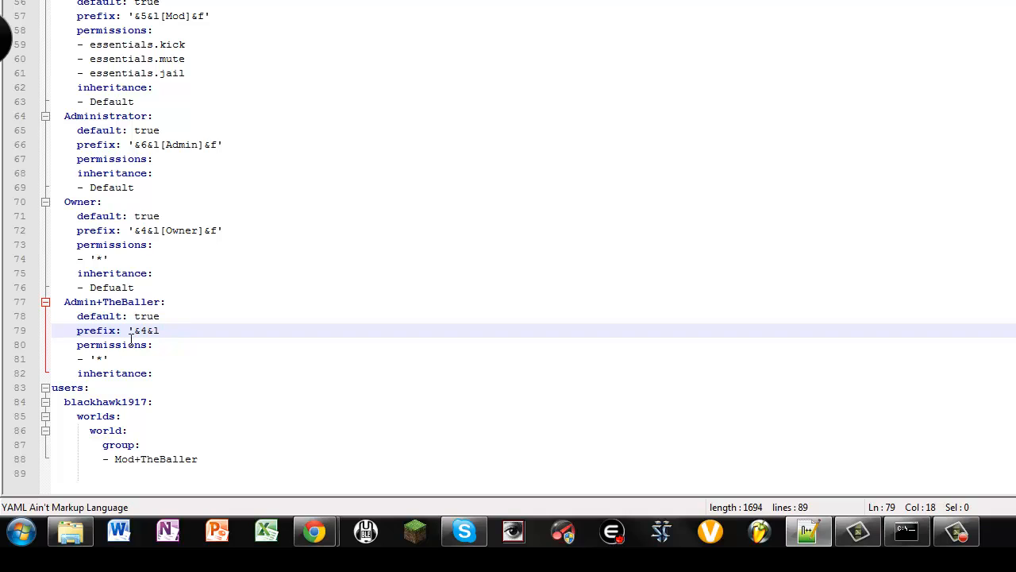
text([TheBaller)
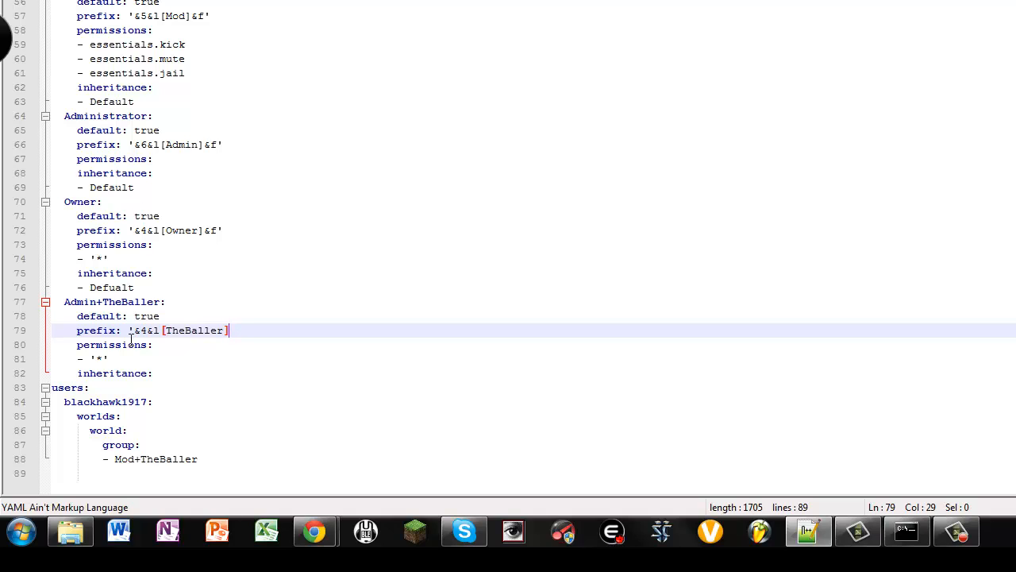
text(&6)
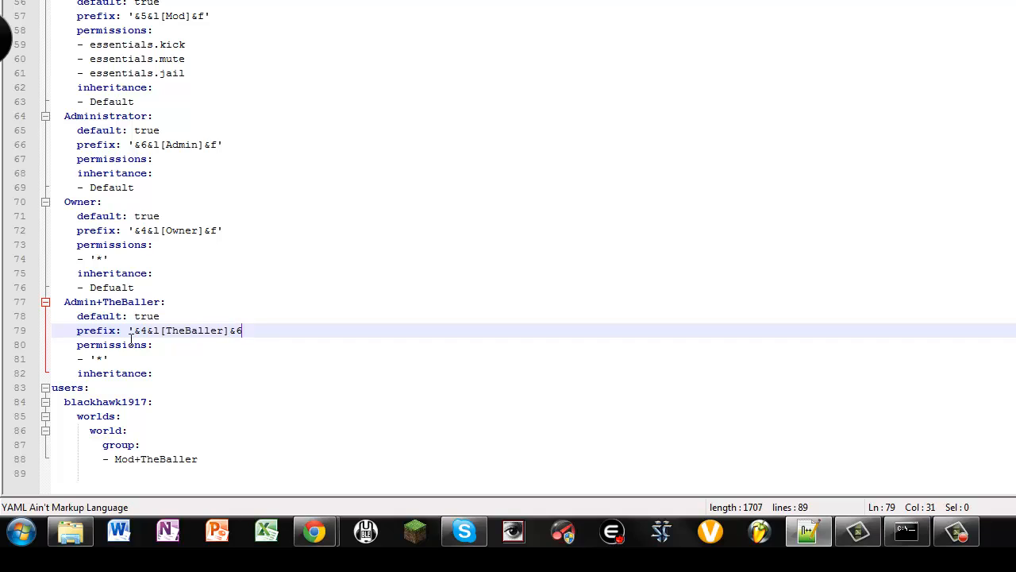
text(6)
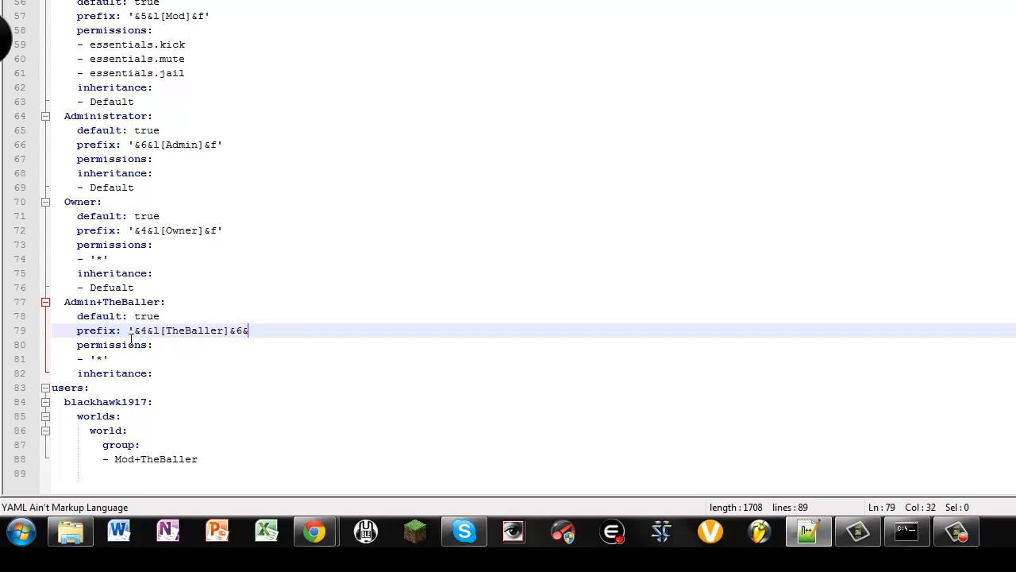
text(&l[)
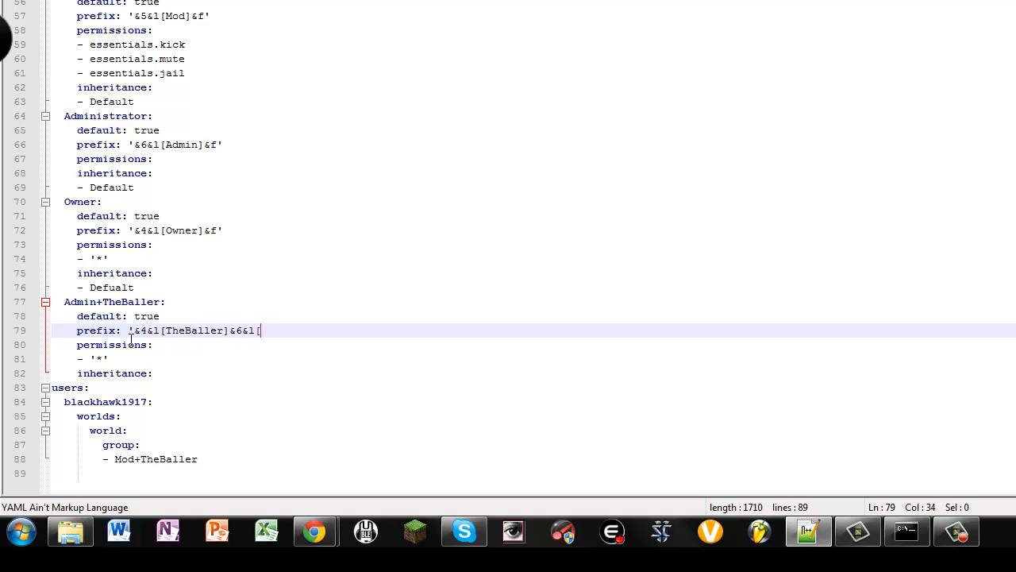
text(Admin)
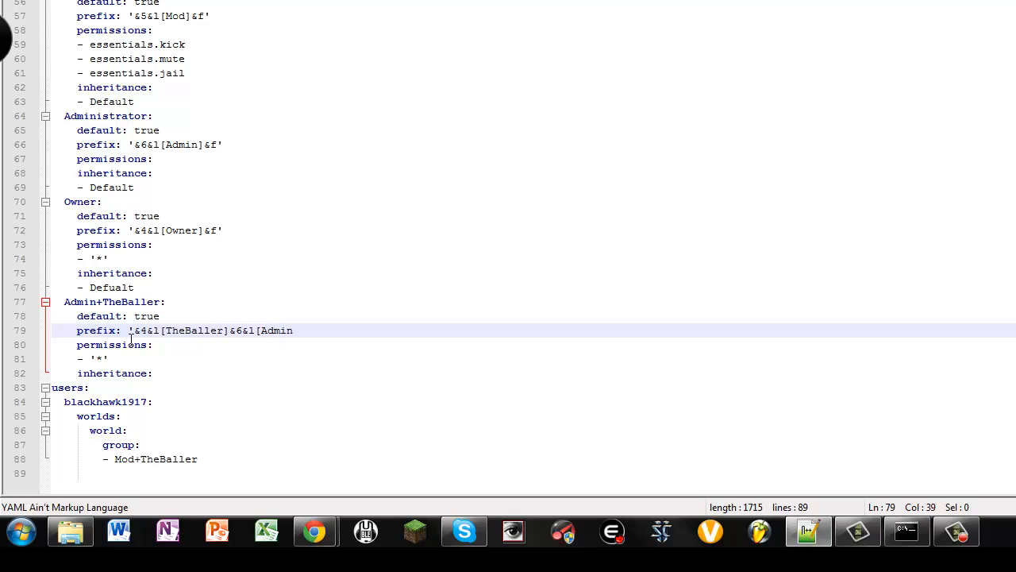
text(])
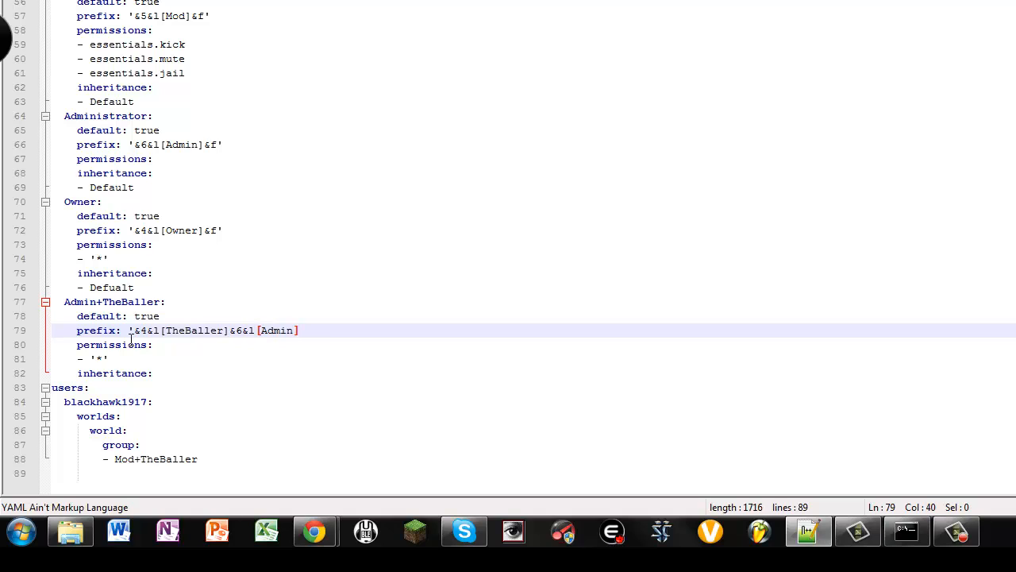
text(&f)
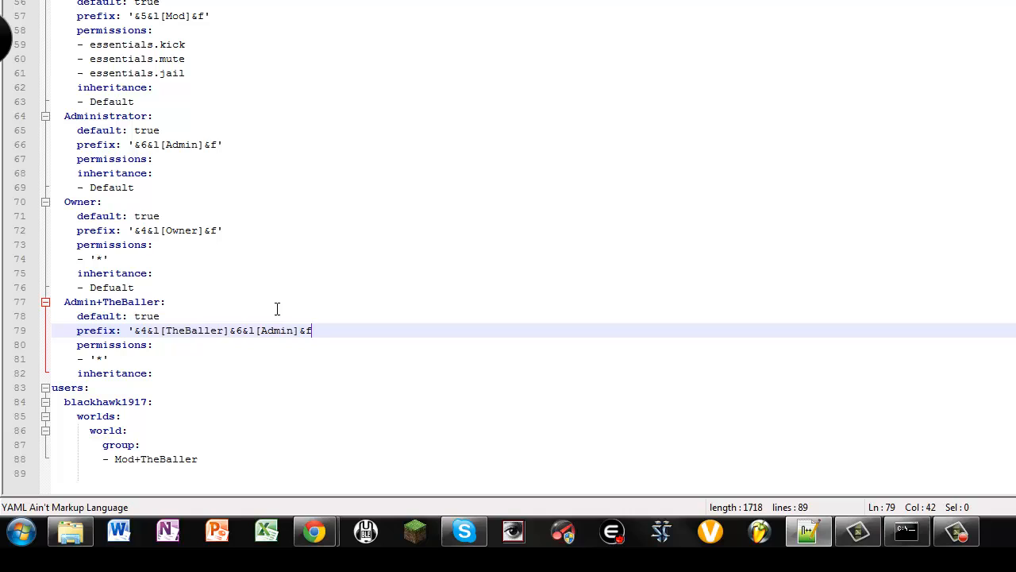
text(')
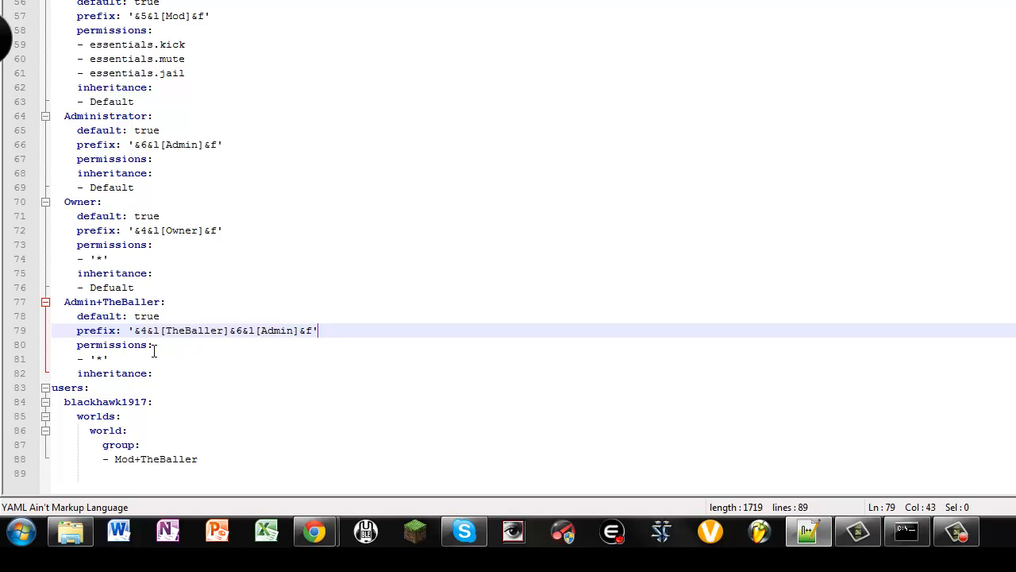
Add inheritance entries '- TheBaller' and '- Administrator' under the new group
click(153, 373)
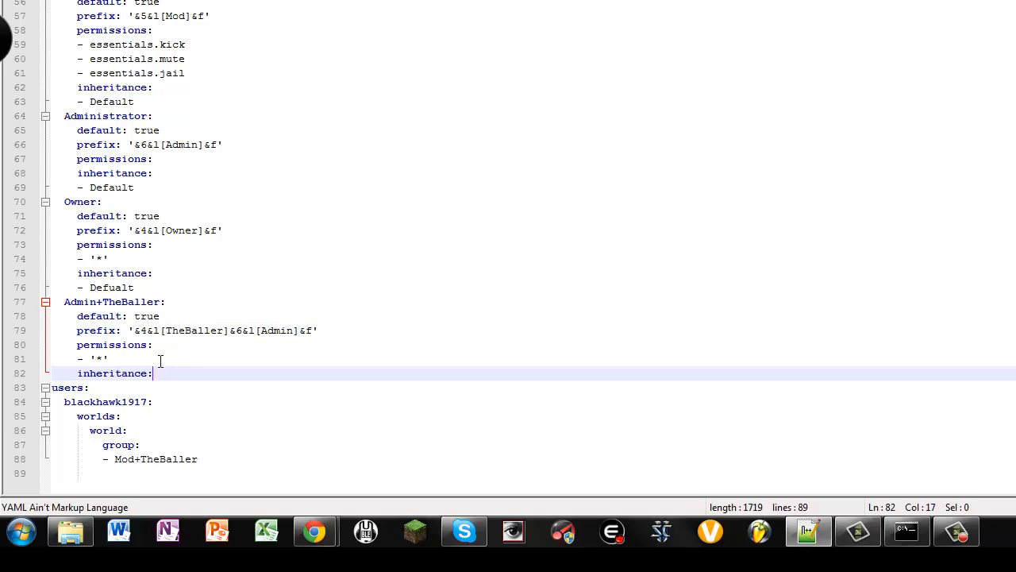
key(Enter)
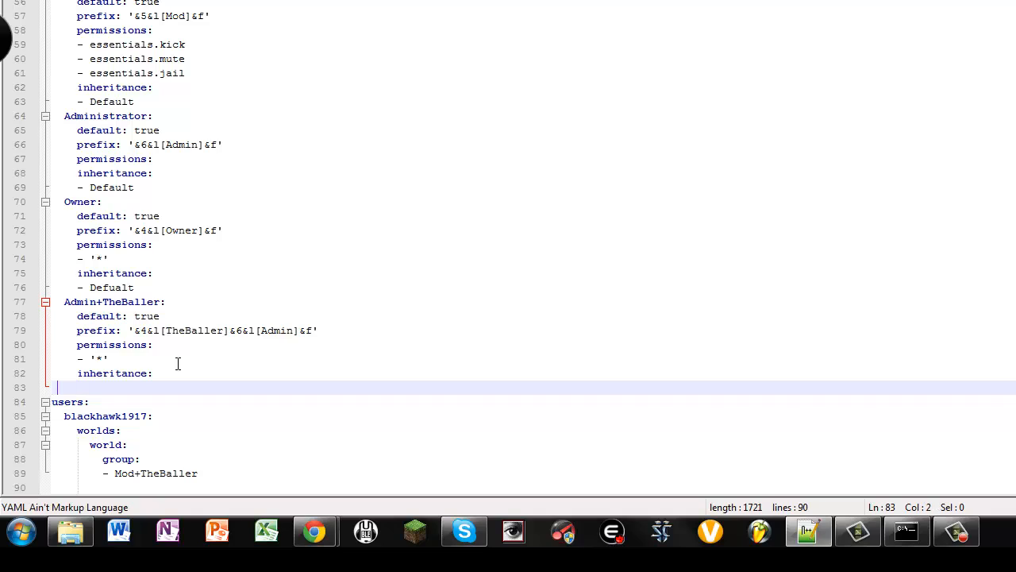
text(-)
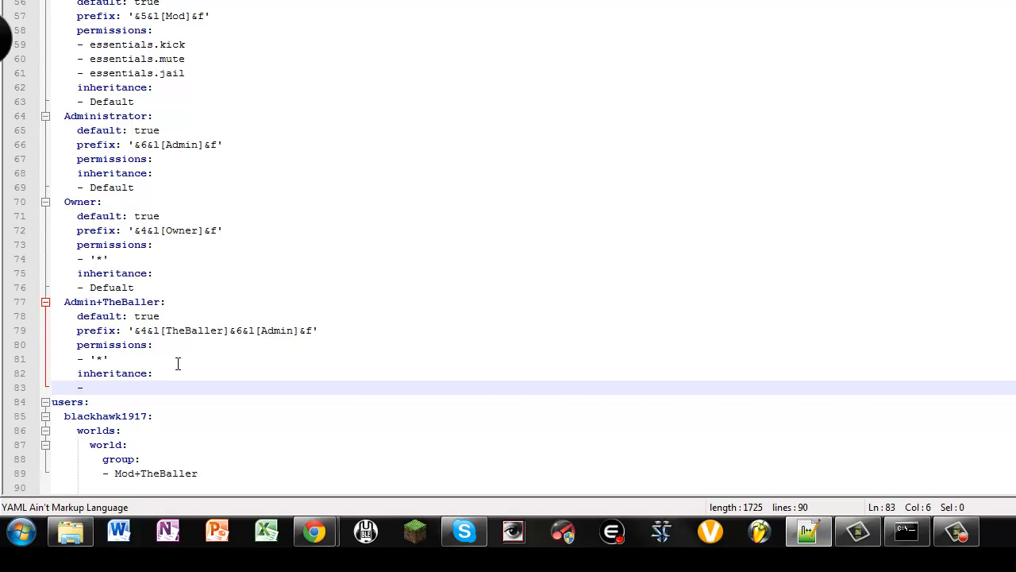
text(TheB)
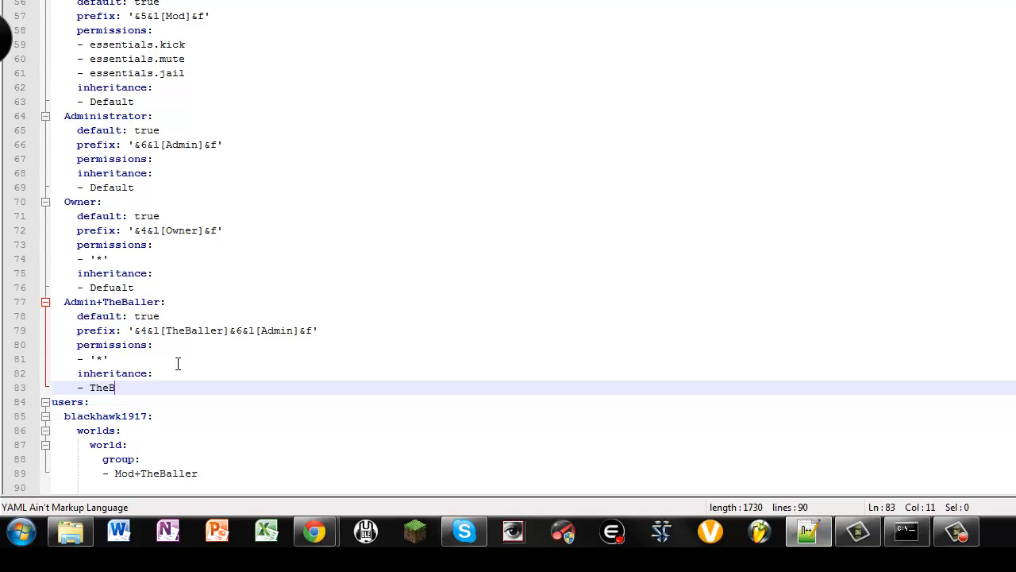
text(aller)
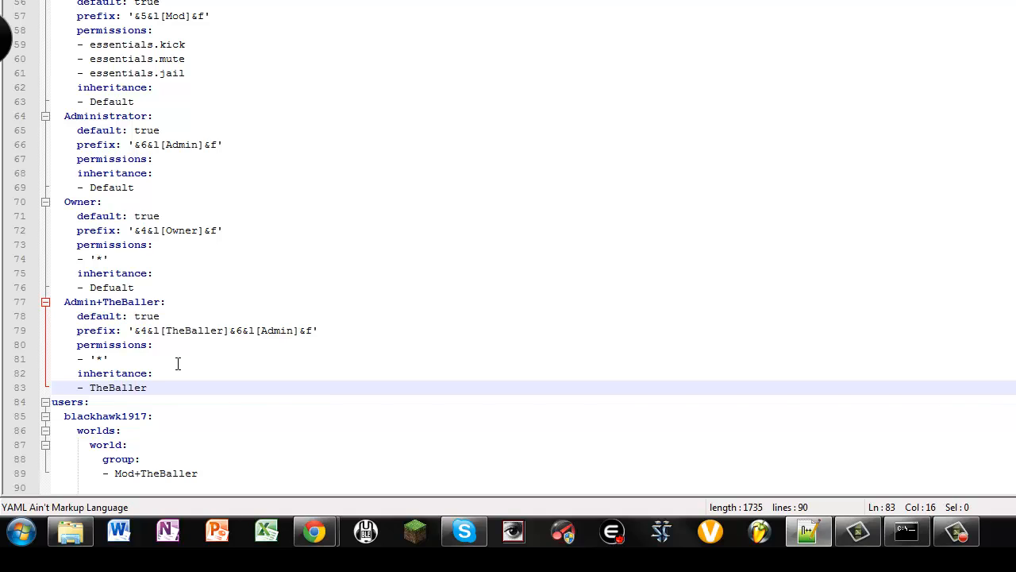
key(Return)
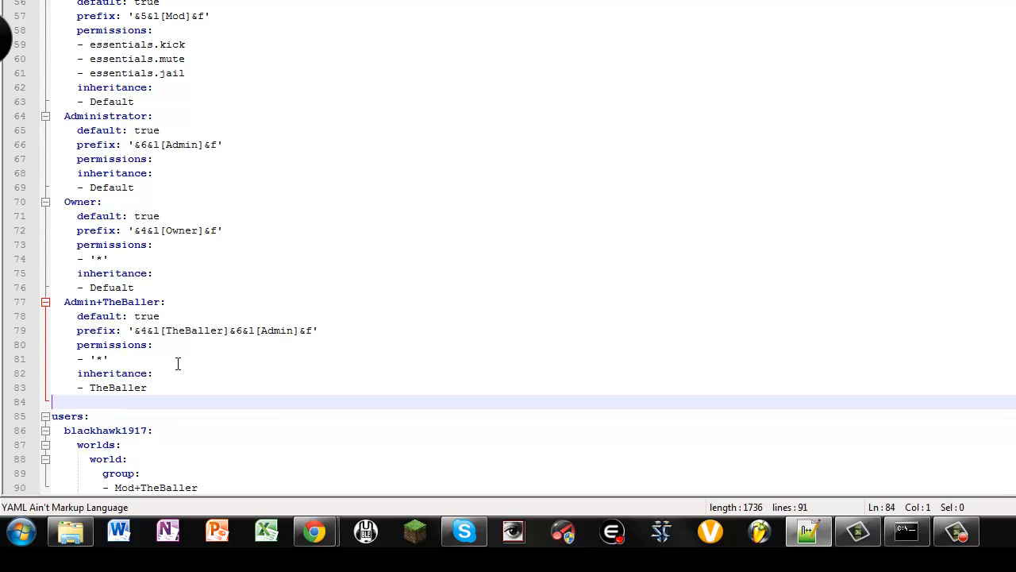
text(- Administrator)
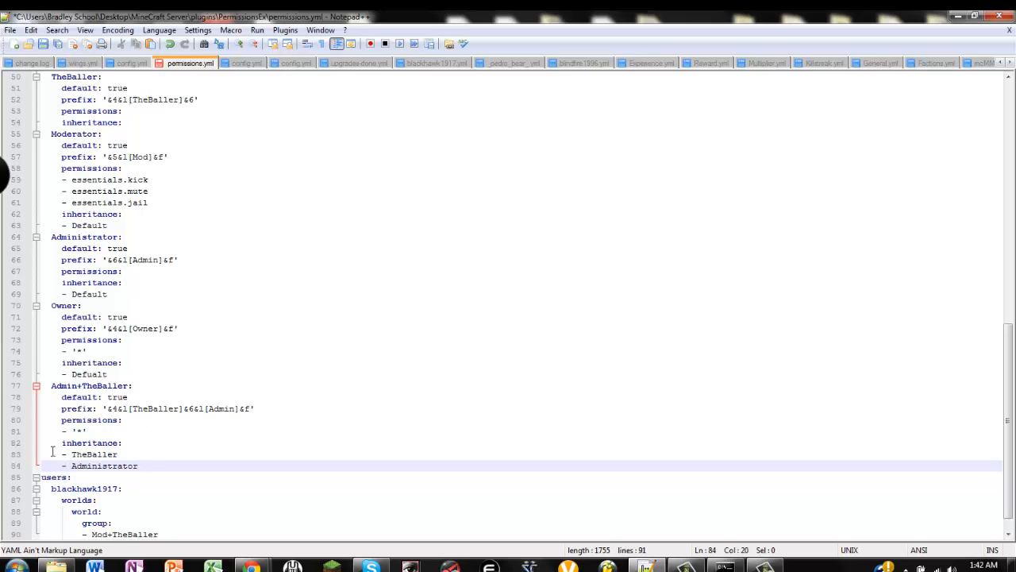
Check TheBaller group's inheritance and save the edited permissions file
scroll(up, 3)
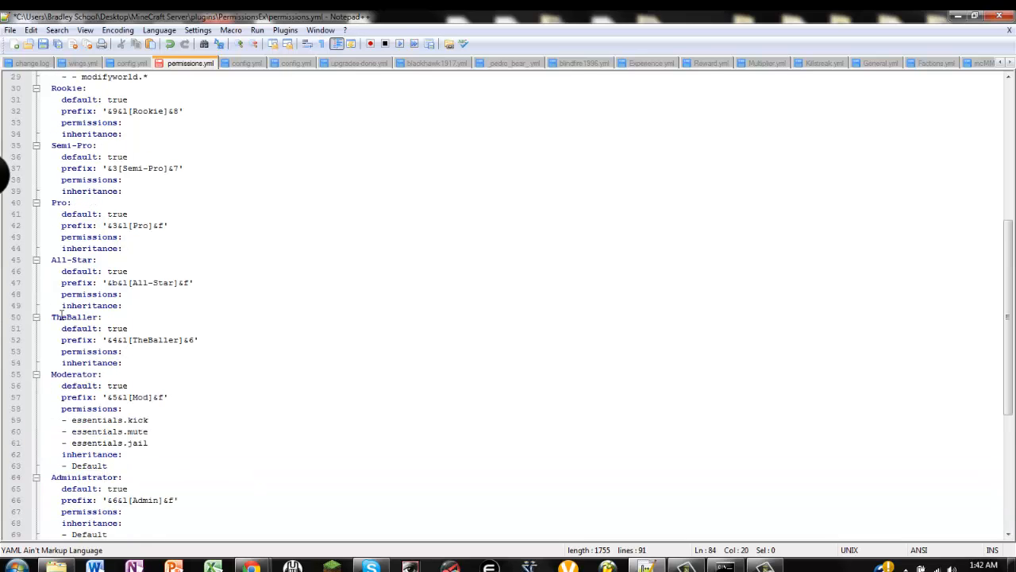
click(124, 362)
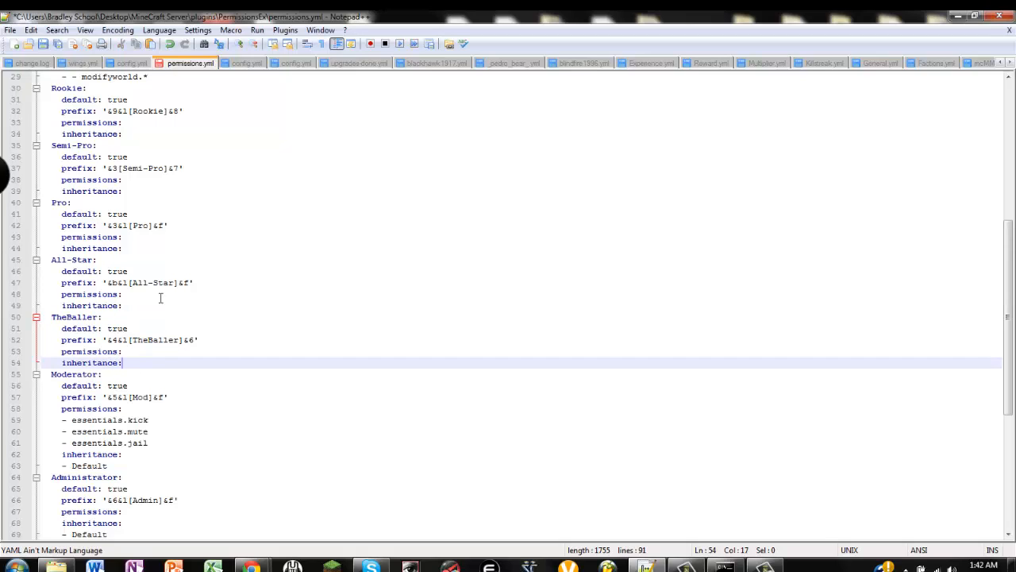
mouse_move(199, 388)
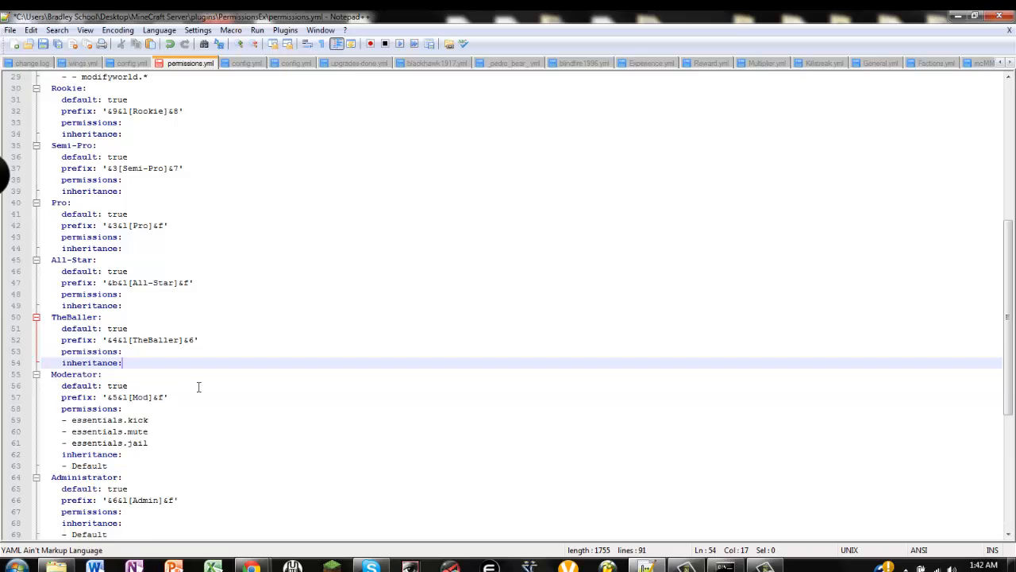
scroll(down, 3)
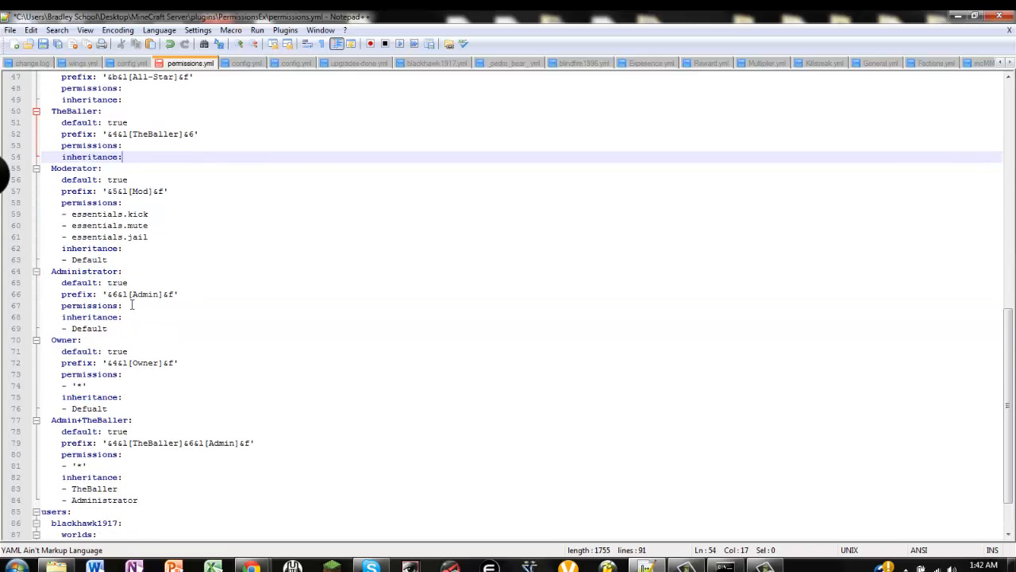
scroll(down, 3)
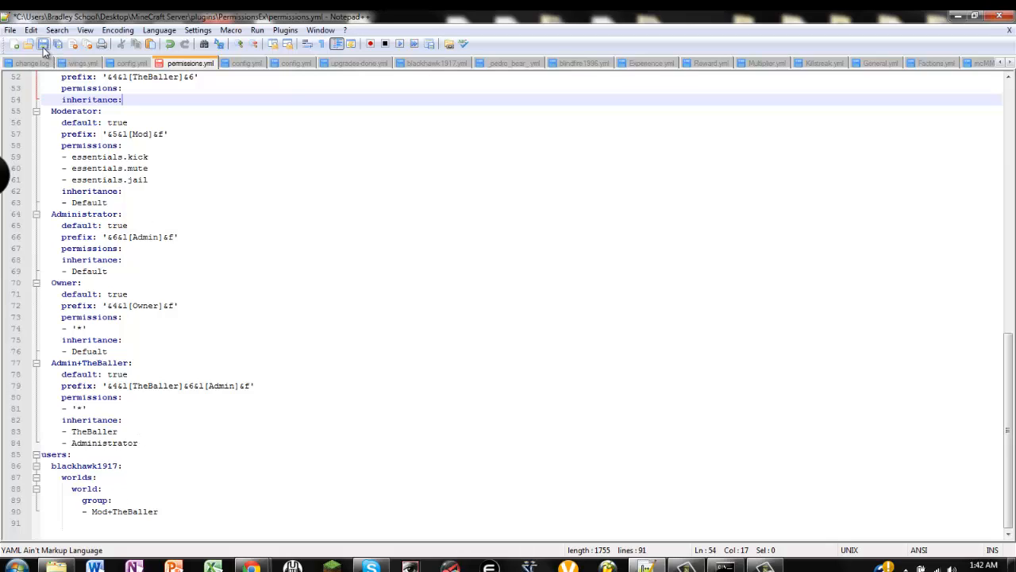
click(44, 44)
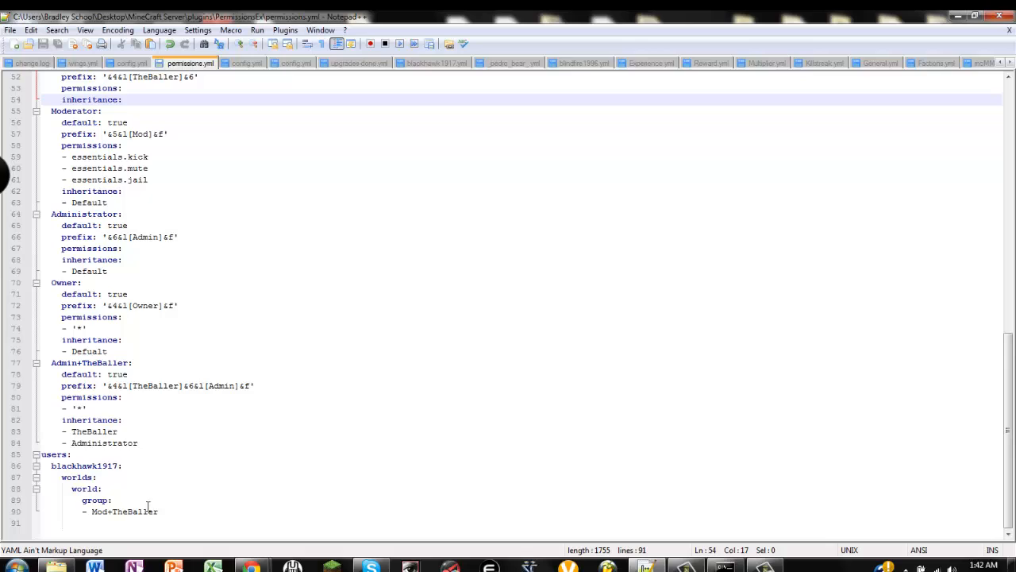
Delete Mod+TheBaller from user blackhawk1917's world group list
double_click(124, 511)
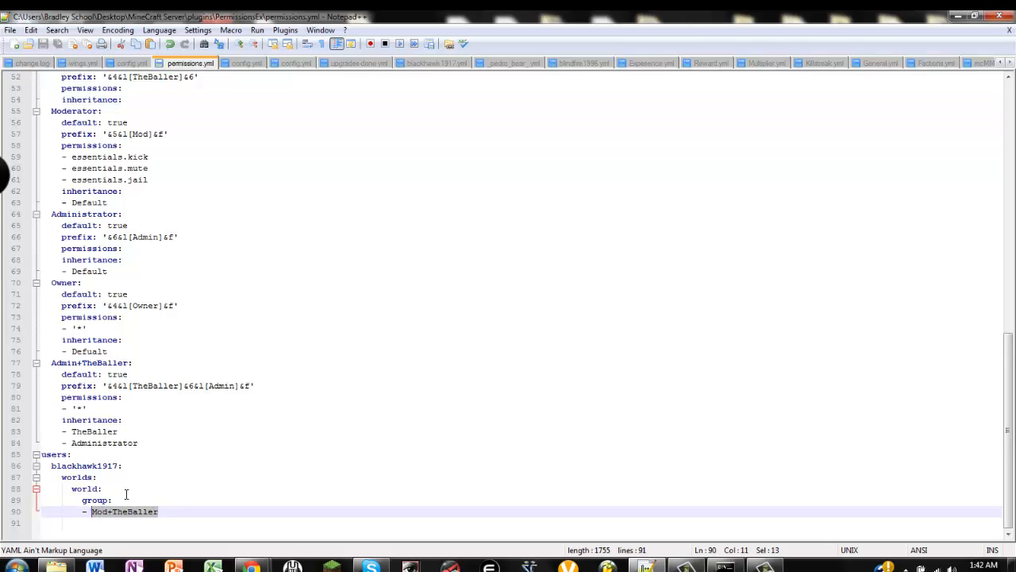
key(Delete)
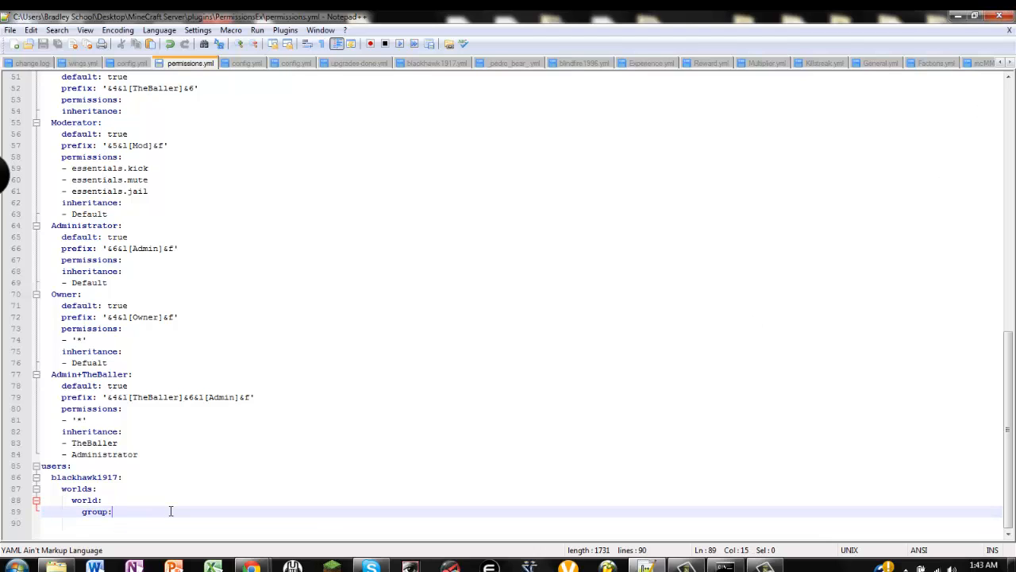
Start a 'group' entry under the user's world, then backspace to correct it
key(Return)
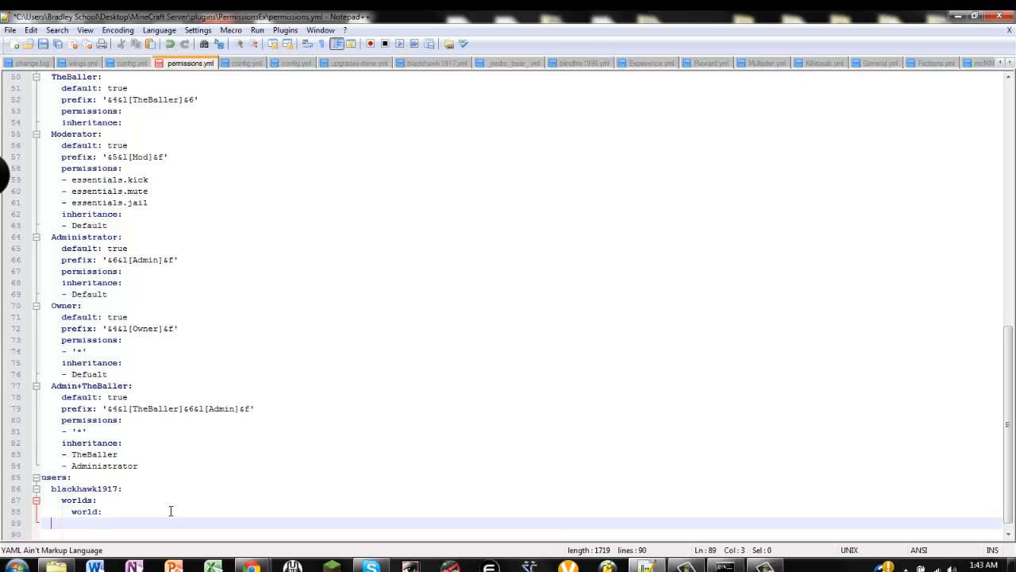
text(g)
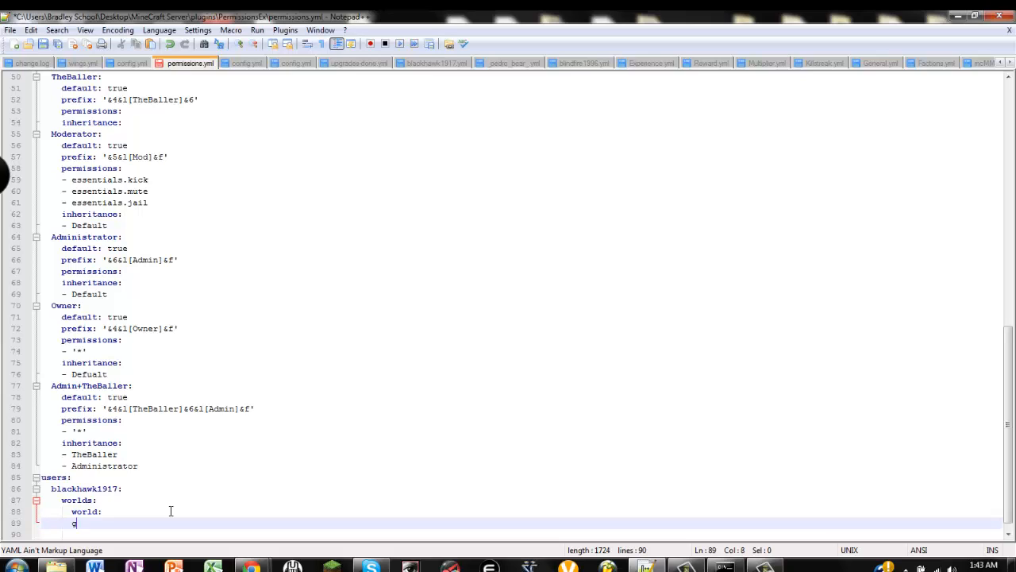
text(roup)
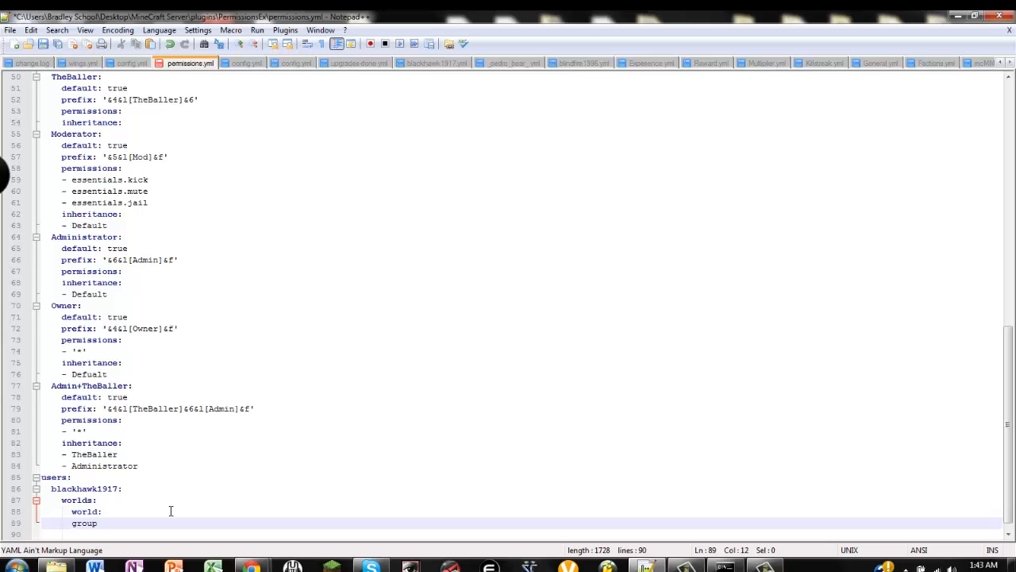
key(BackSpace)
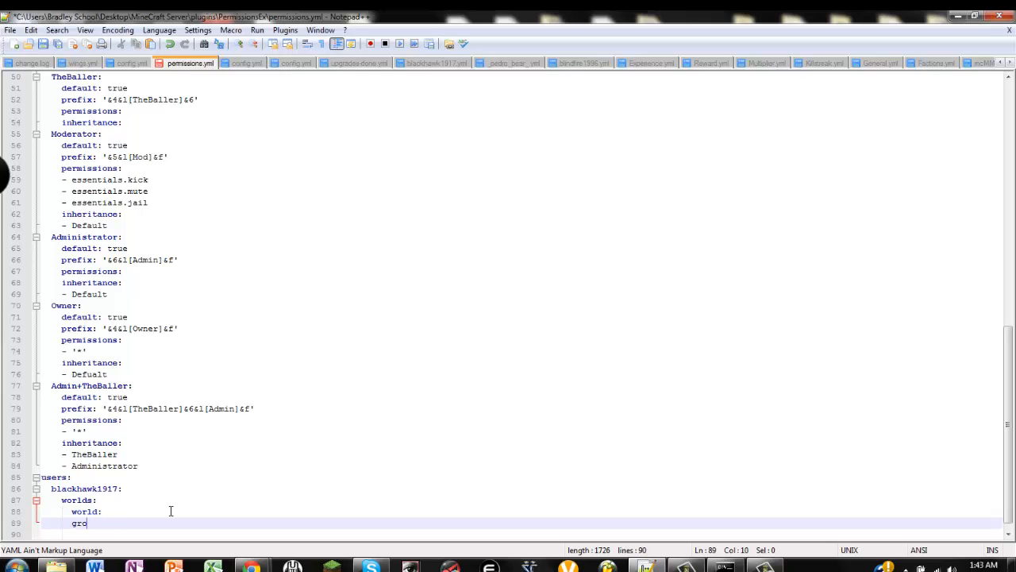
key(BackSpace)
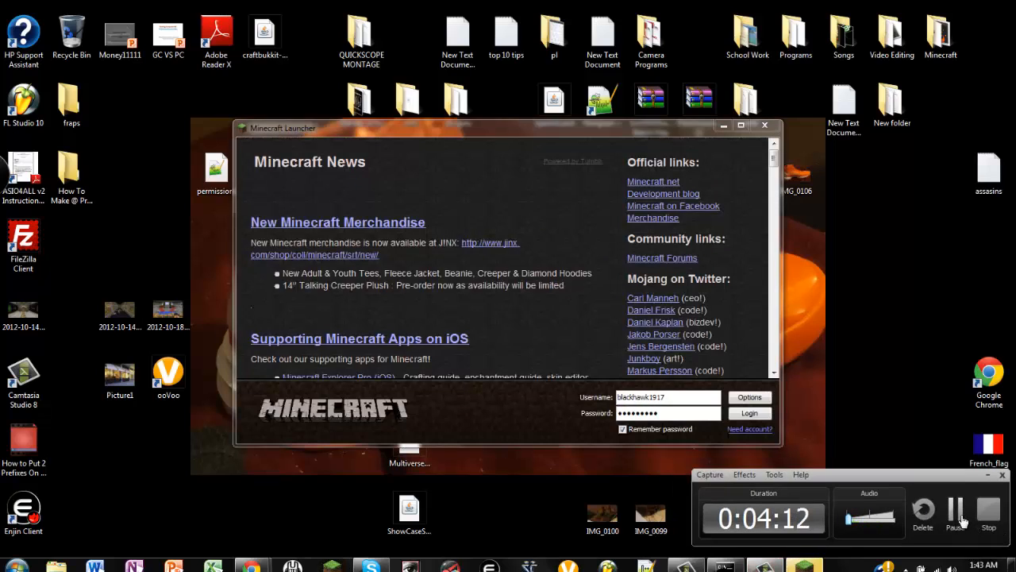
Log in with the saved account and launch Minecraft
click(750, 413)
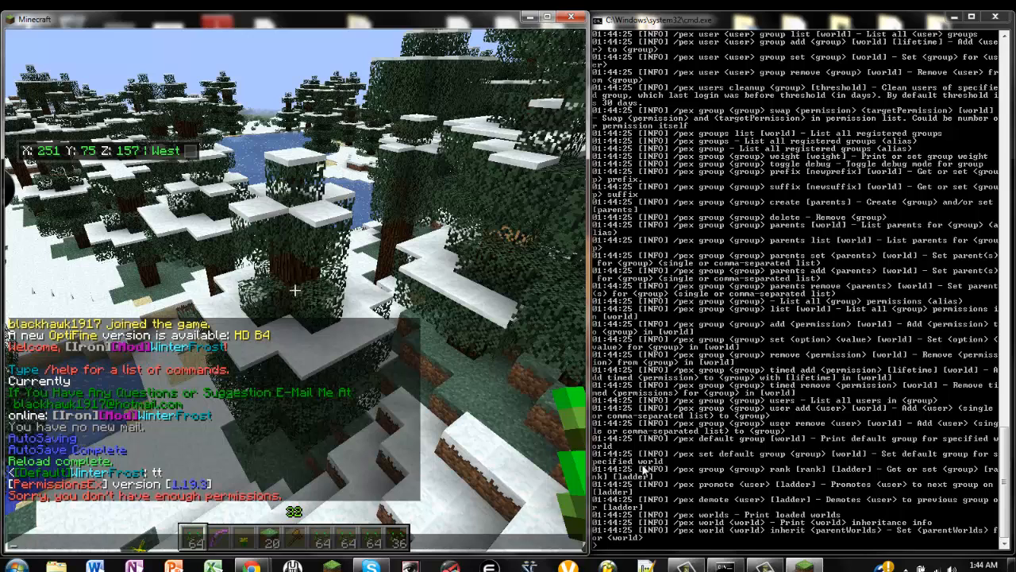
Run 'pex user <player> group set Admin+TheBaller world' in the server console
text(pex user blackhawk1917)
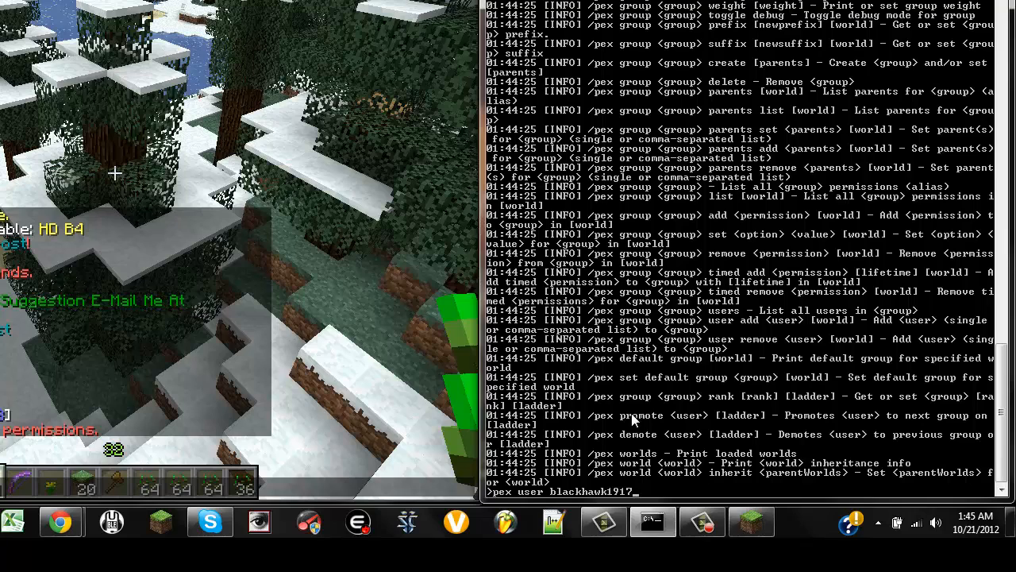
text(group set)
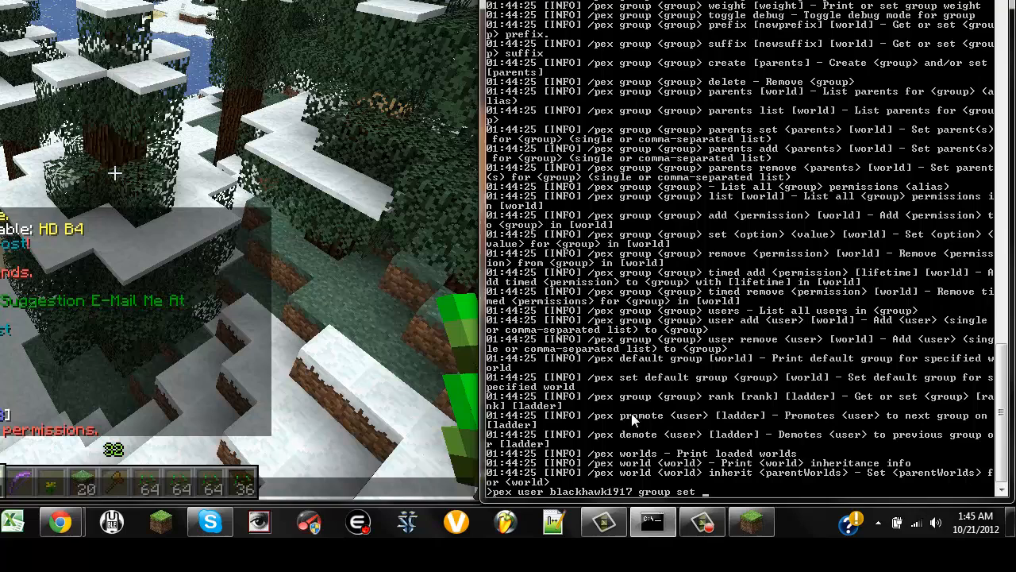
mouse_move(214, 409)
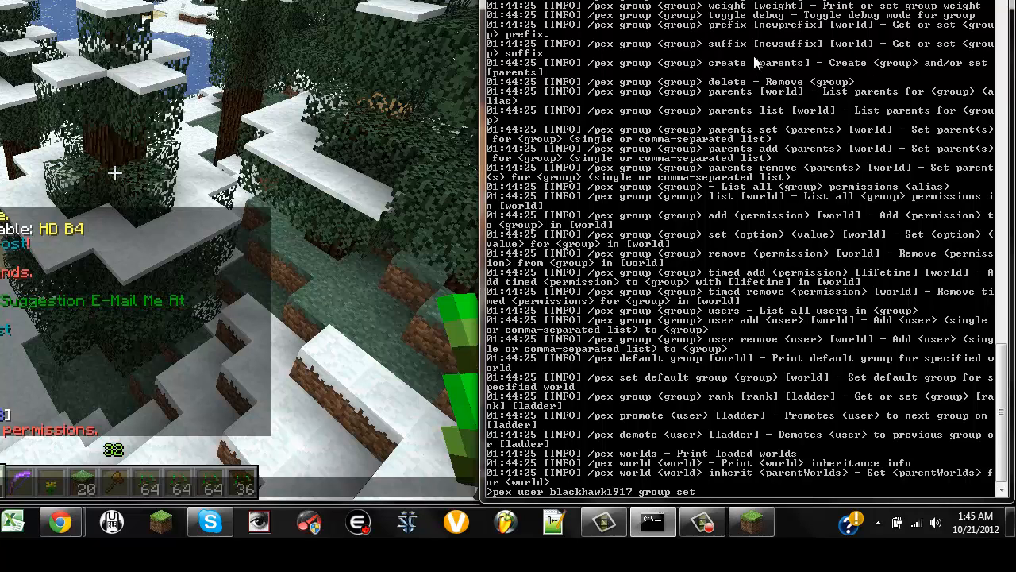
text(Ad)
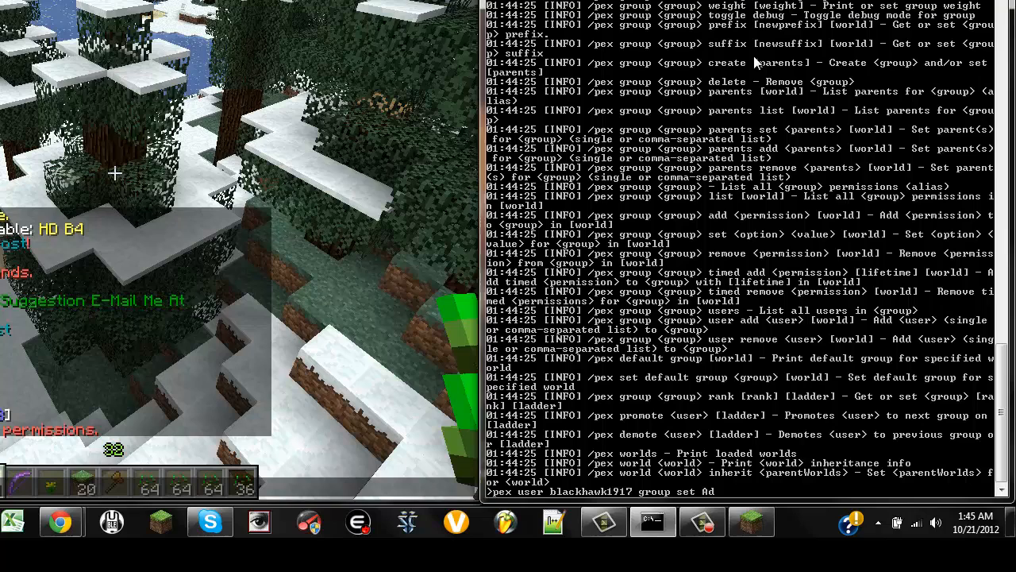
text(The)
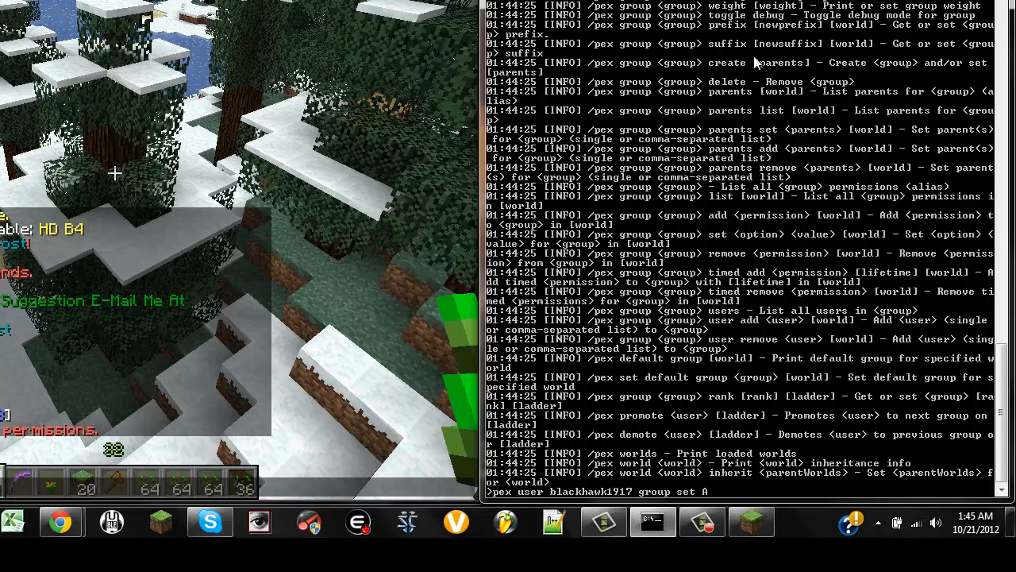
text(dmin)
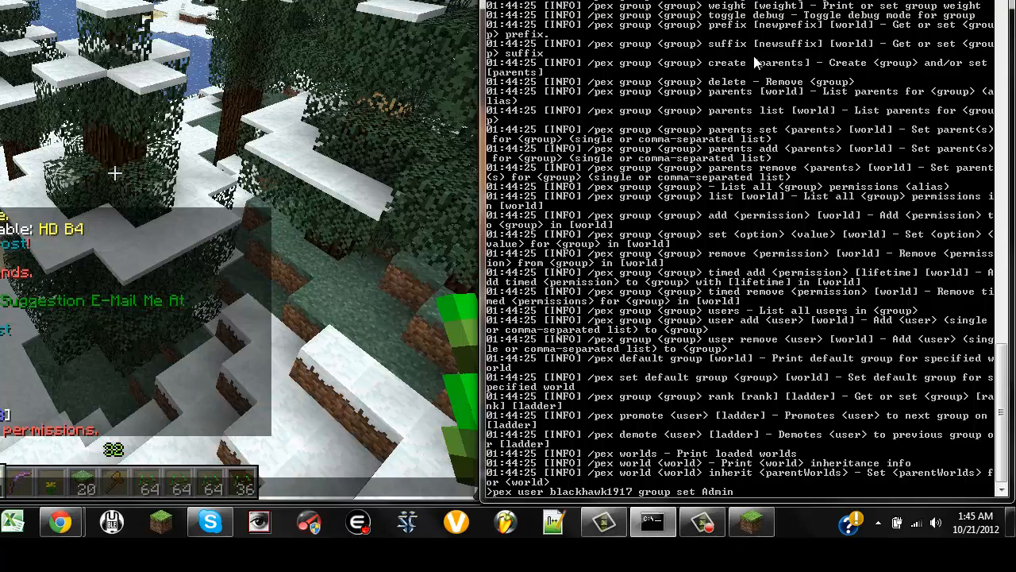
text(TheBaller)
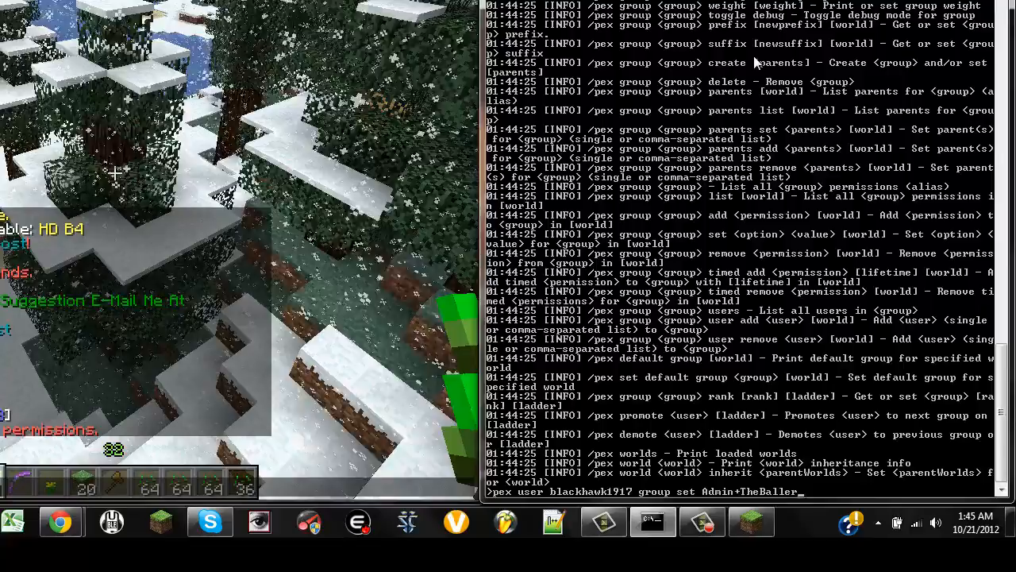
text(worll)
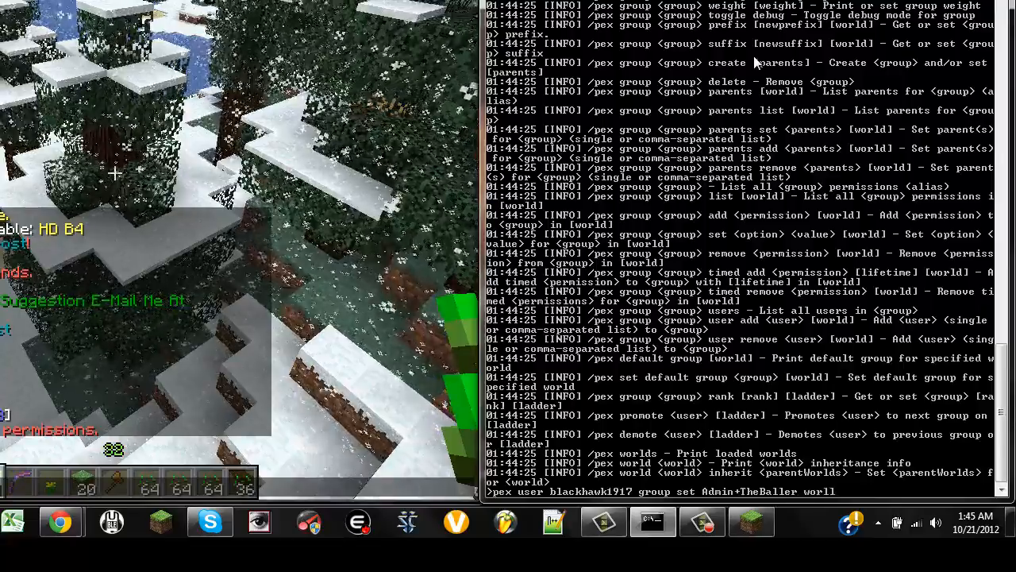
key(Return)
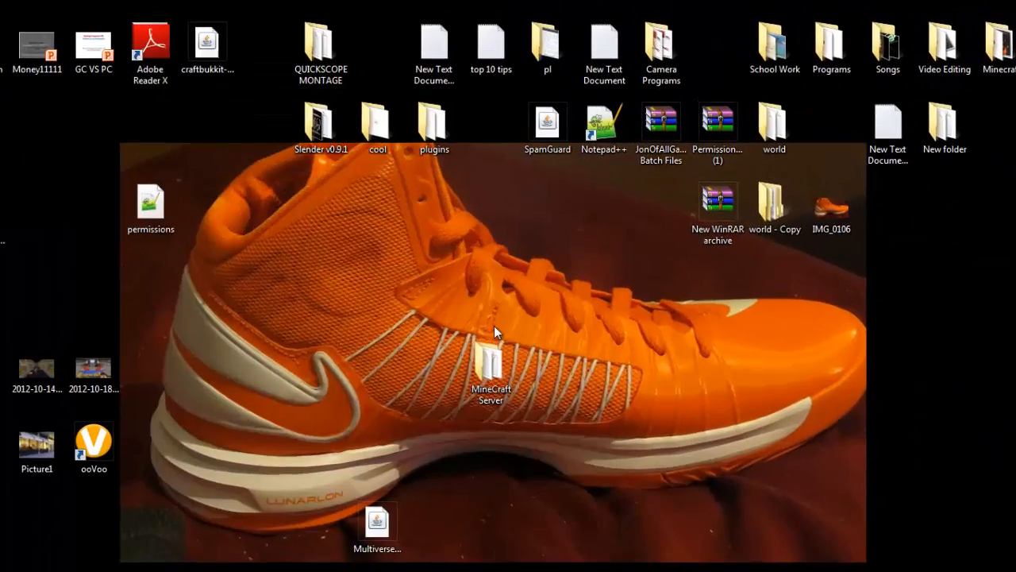
Reopen permissions.yml from MineCraft Server > plugins > PermissionsEx in Notepad++
double_click(491, 368)
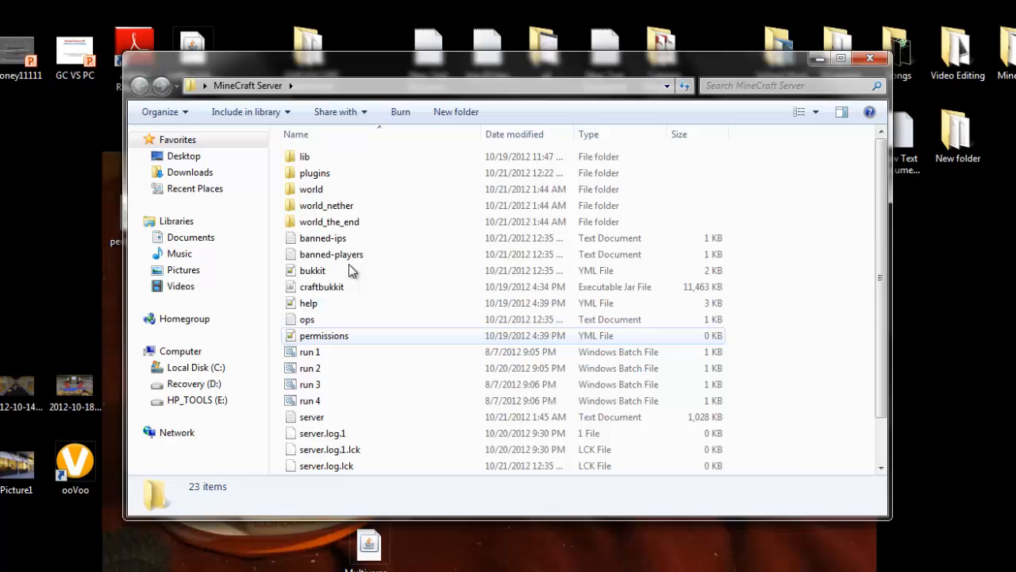
double_click(314, 172)
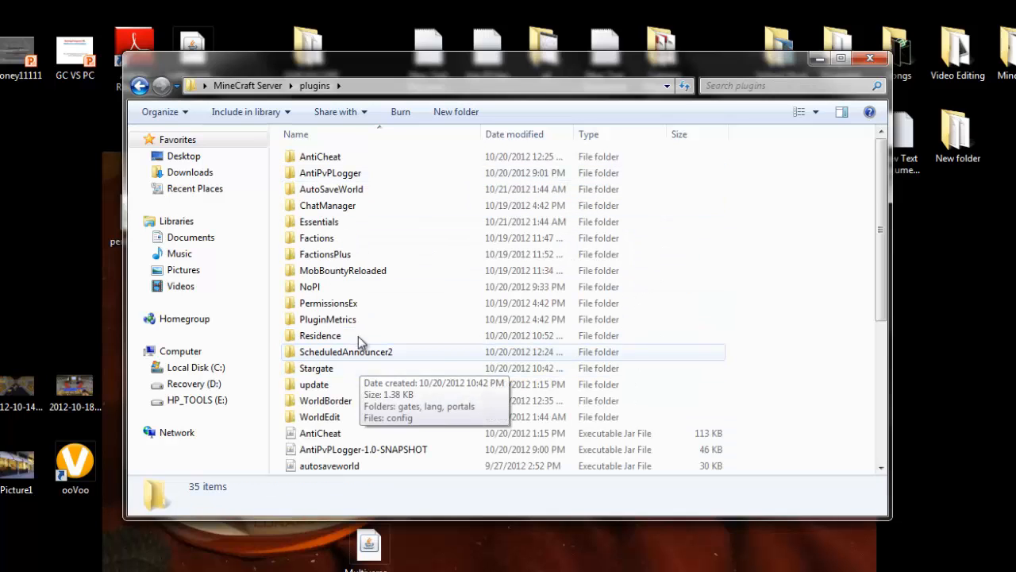
mouse_move(350, 238)
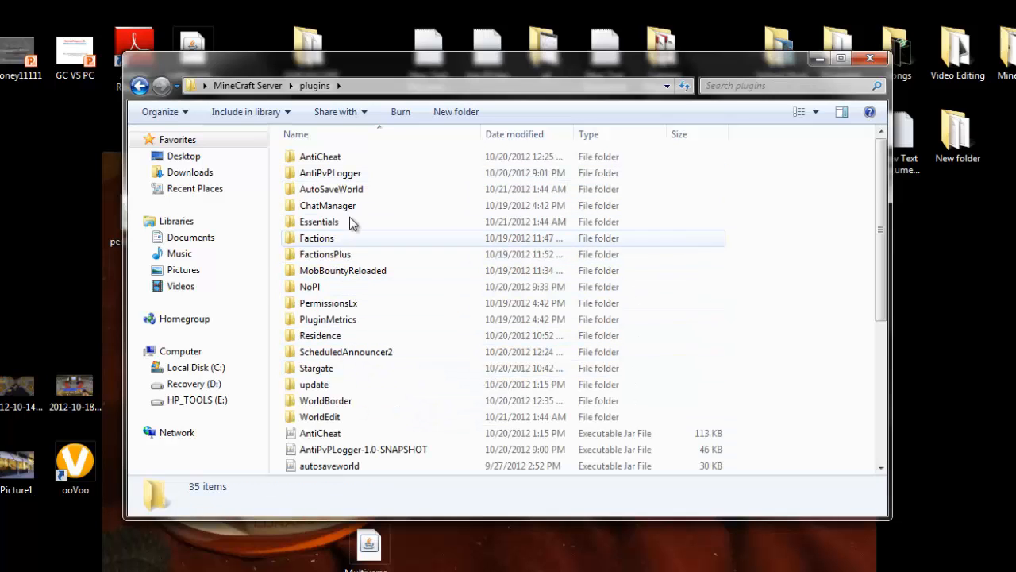
click(327, 301)
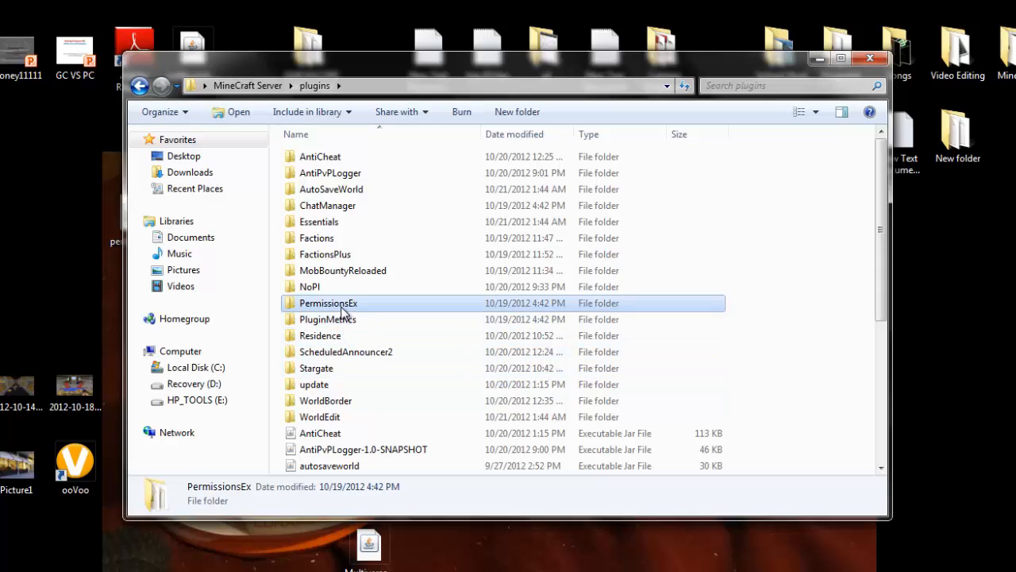
right_click(327, 302)
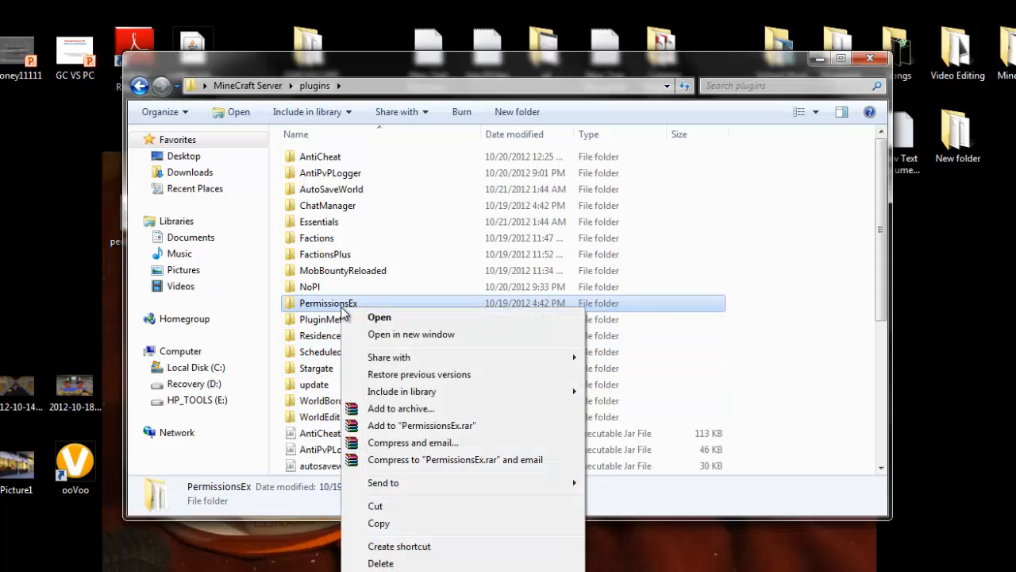
click(378, 317)
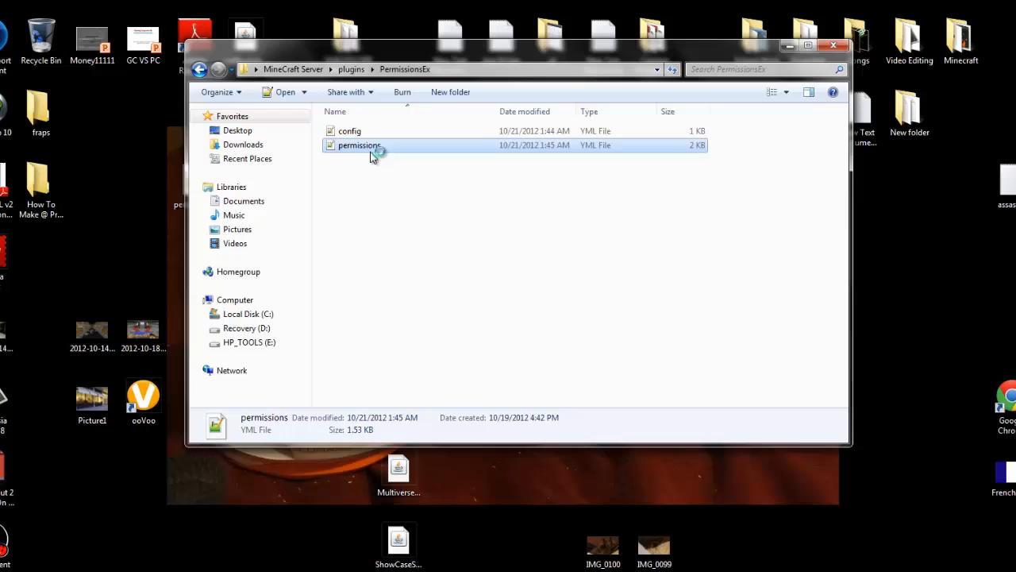
double_click(358, 145)
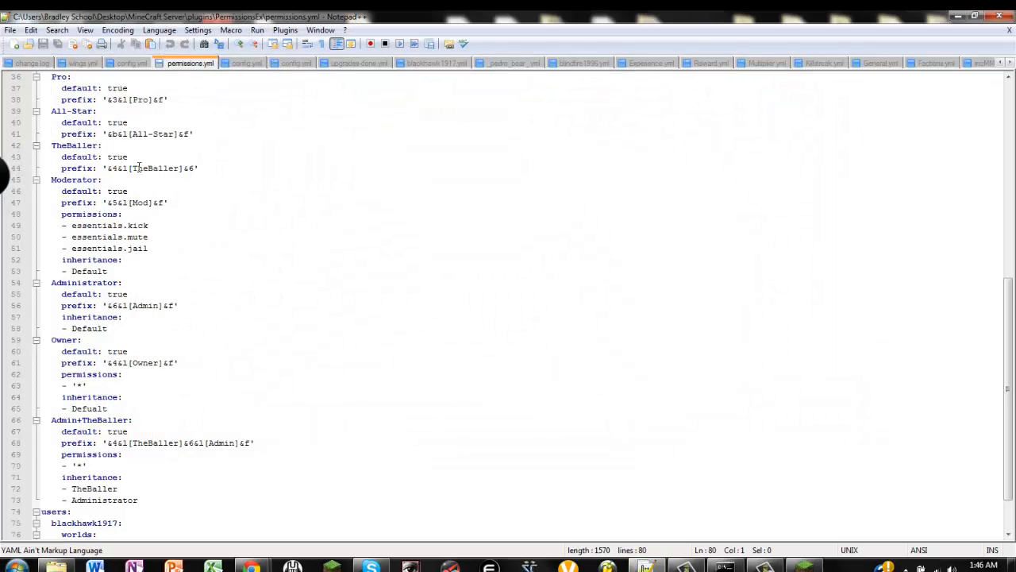
scroll(down, 3)
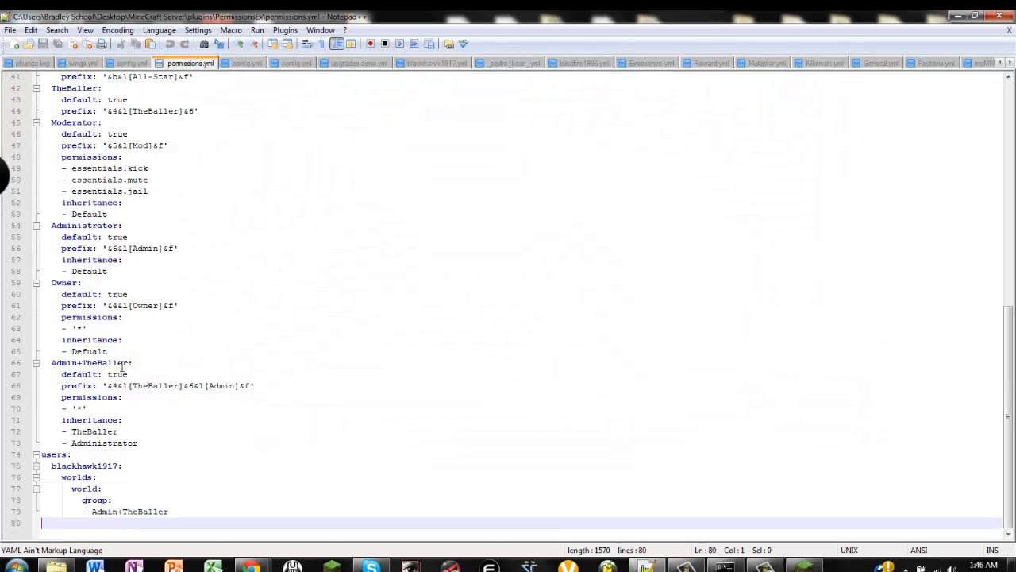
scroll(up, 3)
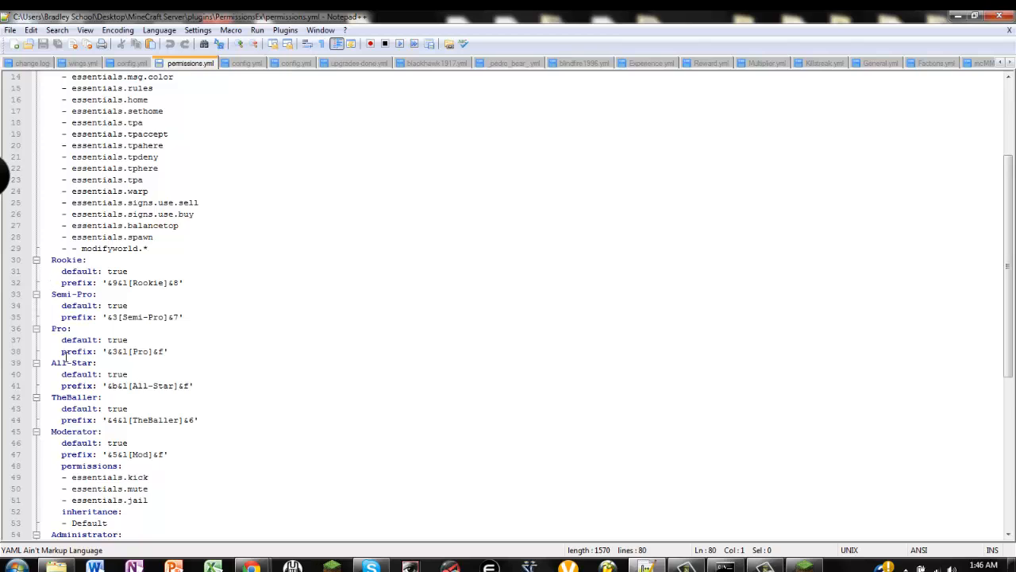
scroll(down, 3)
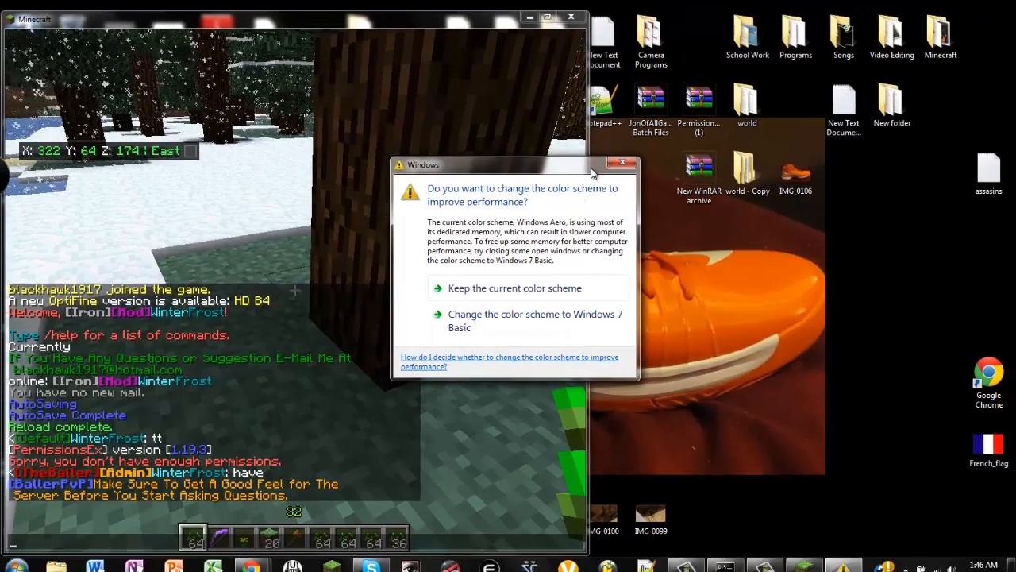
Keep the current Windows colour scheme and return to the Minecraft world
click(548, 18)
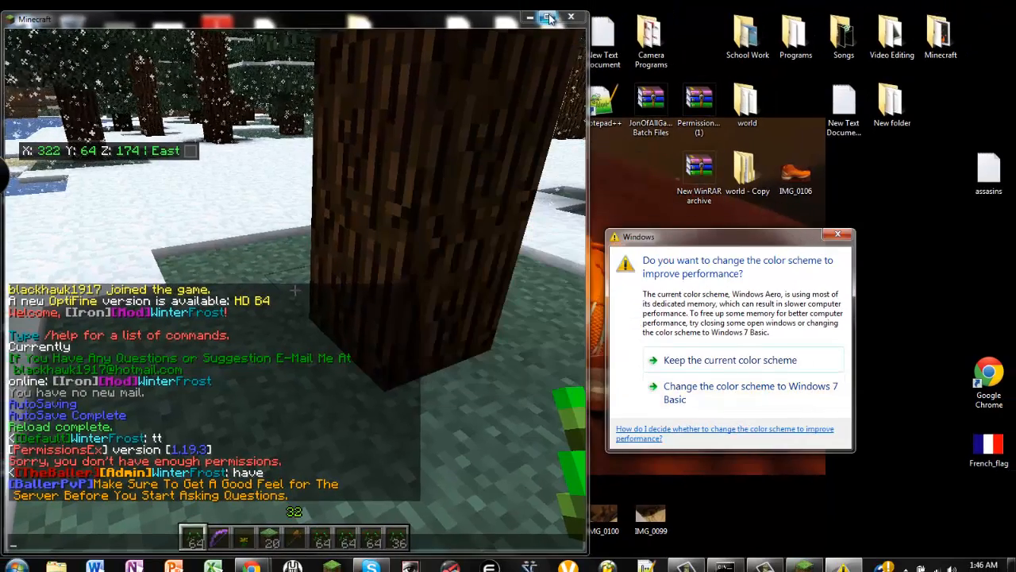
click(549, 16)
text(tt)
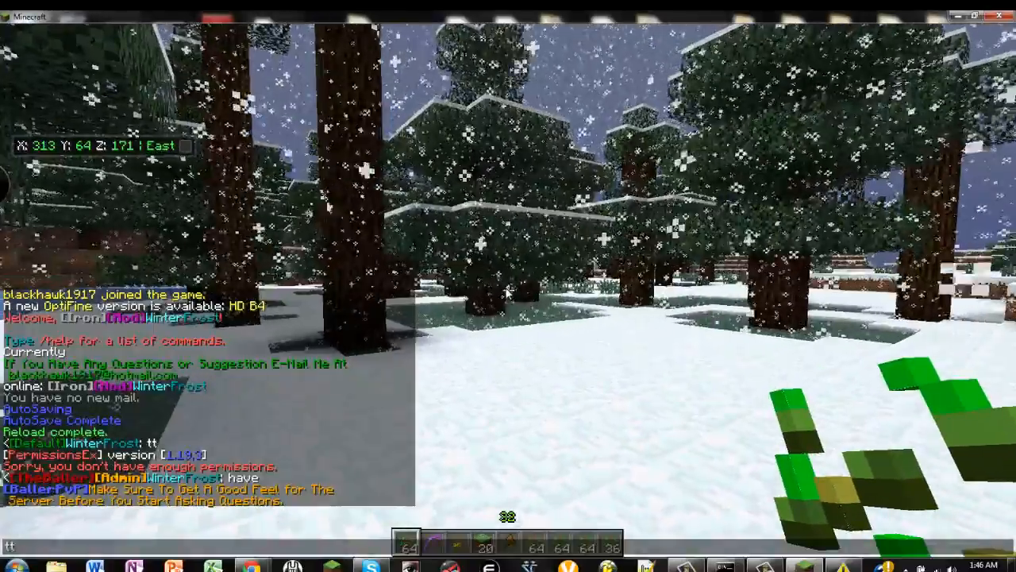
mouse_move(508, 285)
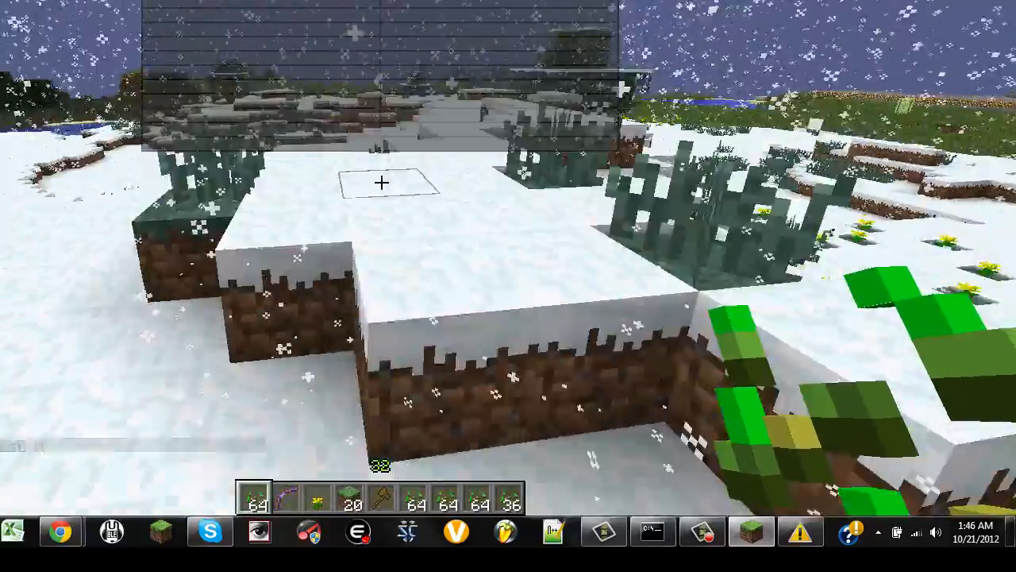
mouse_move(508, 286)
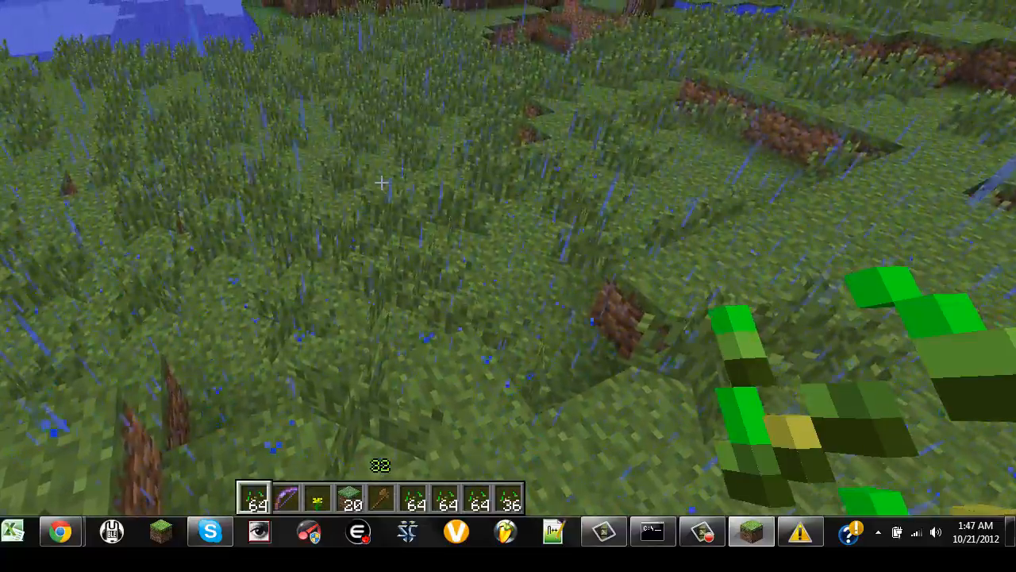
mouse_move(381, 183)
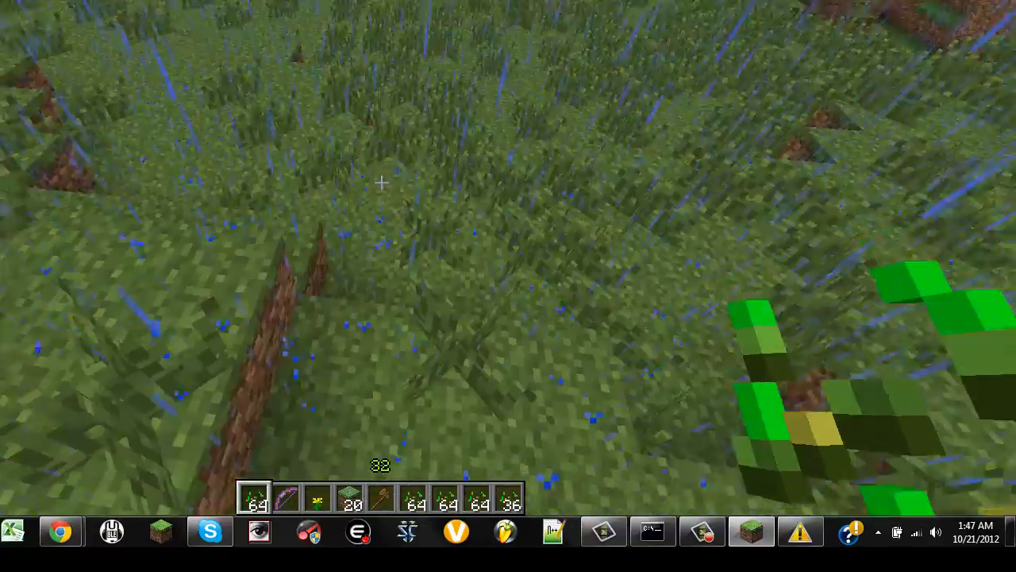